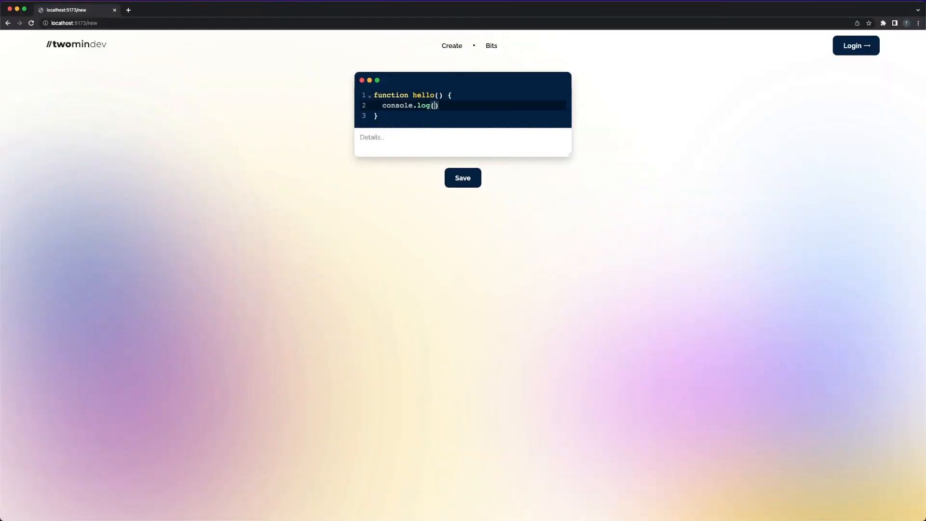
- Enter 'Say hi!' as the snippet details and save it, landing on the /bits page
text(Say hi)
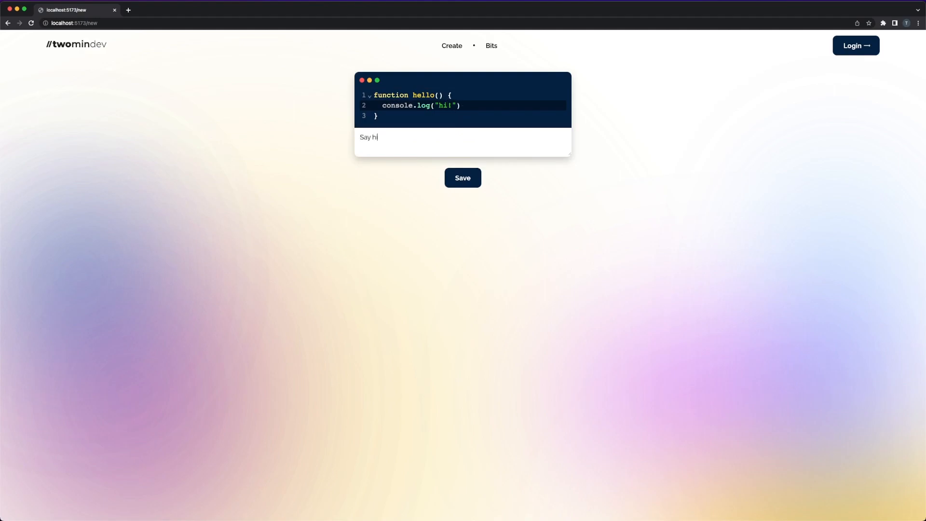
click(462, 178)
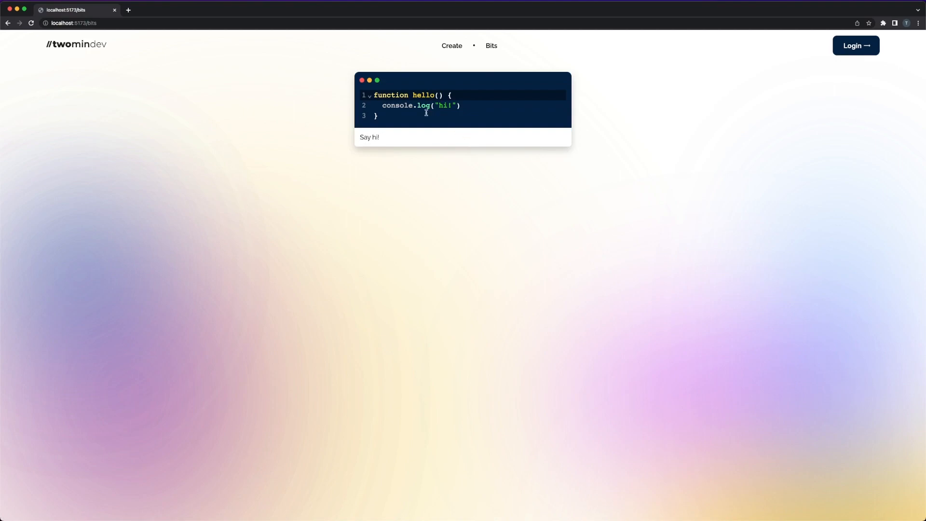
key(cmd+tab)
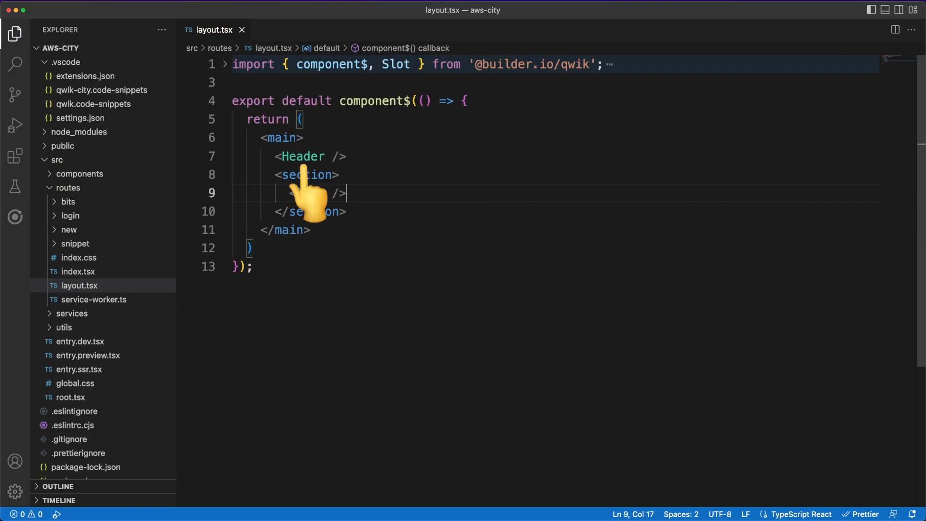
- Write the header JSX with a logo Link, Create and Bits nav anchors, and a Login Link
text(Slot)
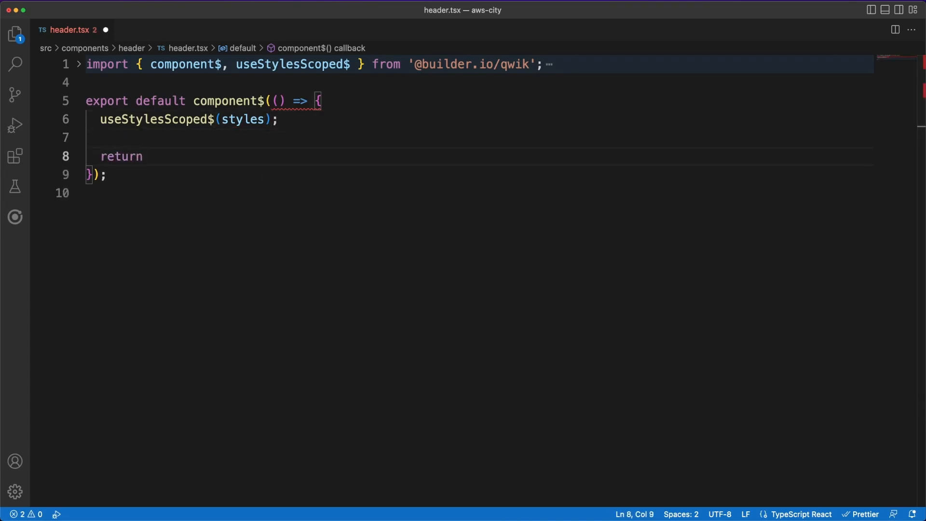
text(()
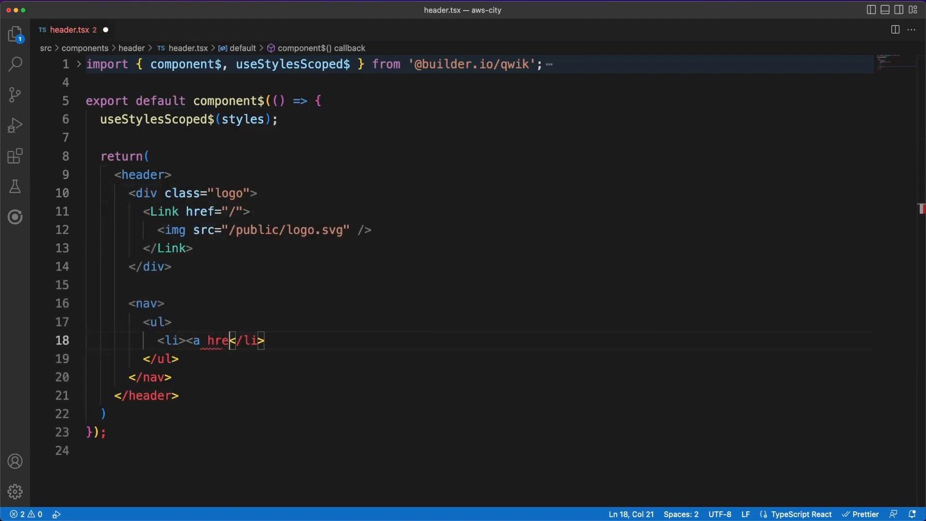
text(f=""></a>)
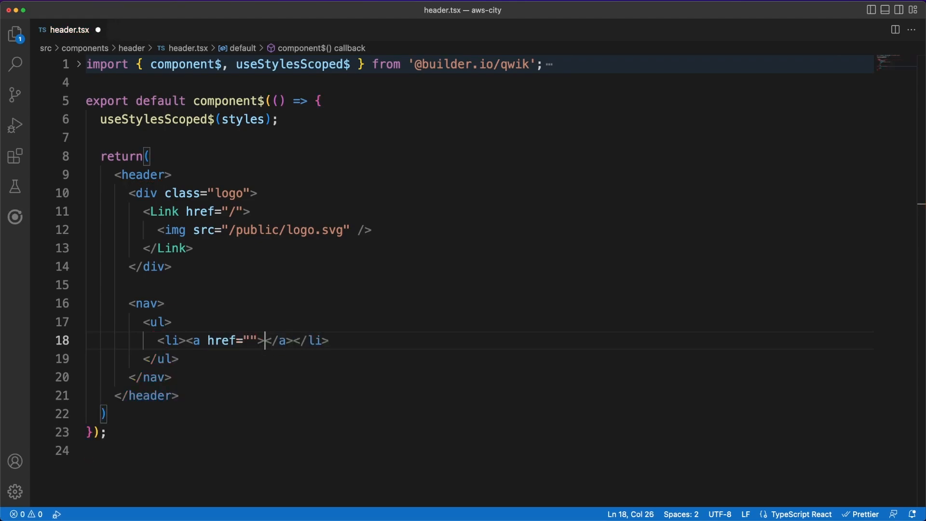
text(Create)
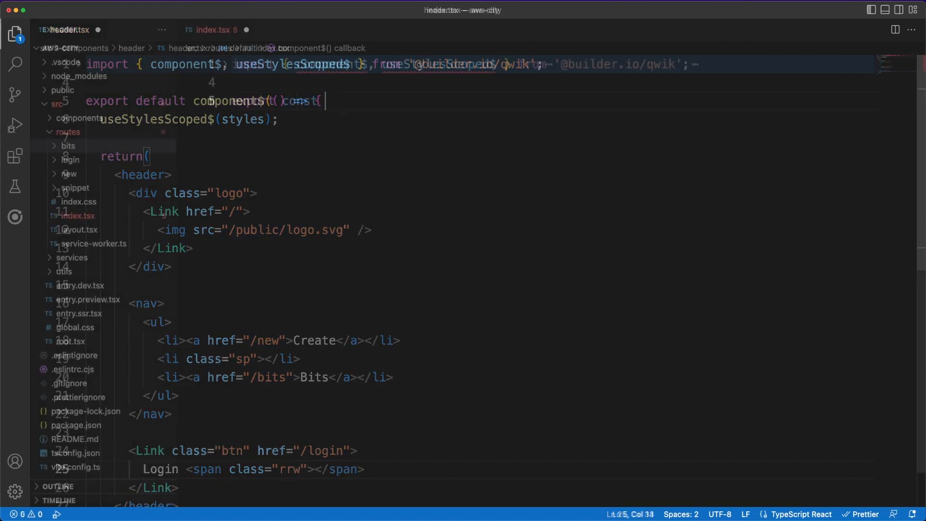
- In src/routes/index.tsx, export a component$ using useStylesScoped$ with the hero heading and snippets description
click(212, 30)
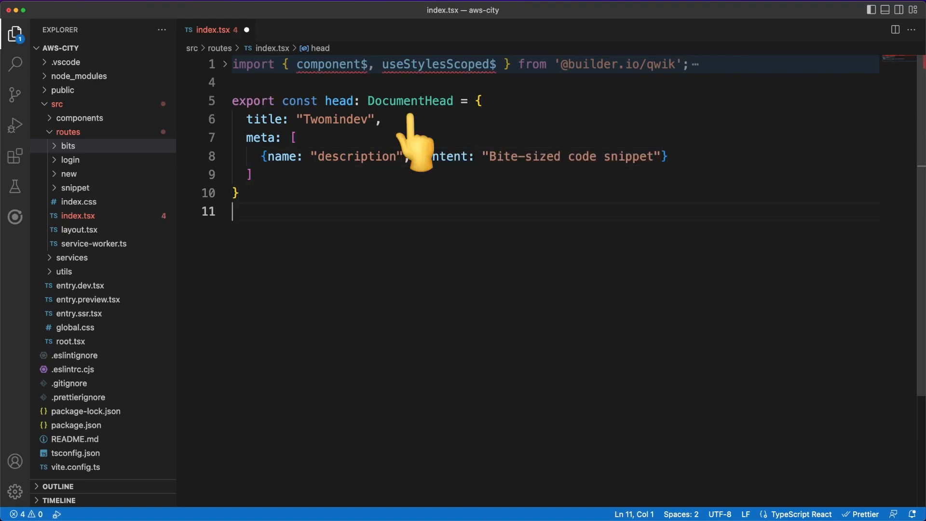
text(export default)
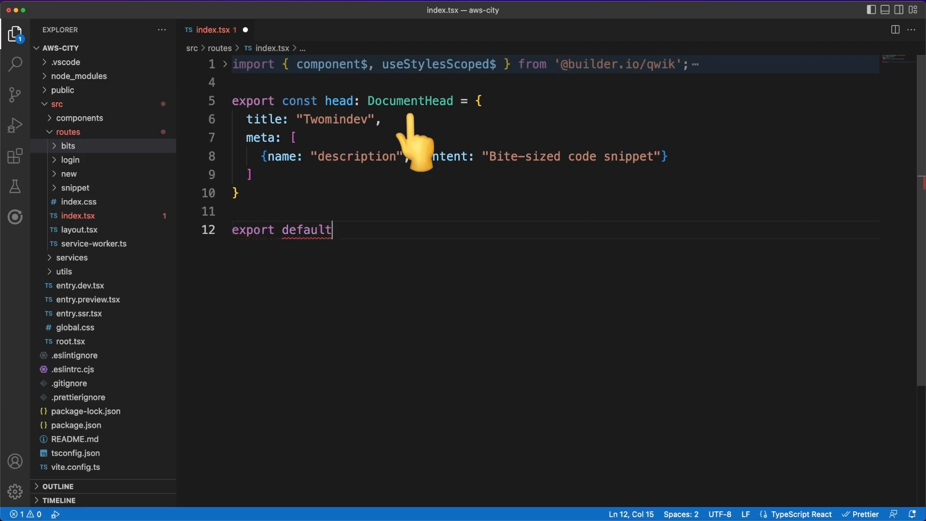
text(component$())
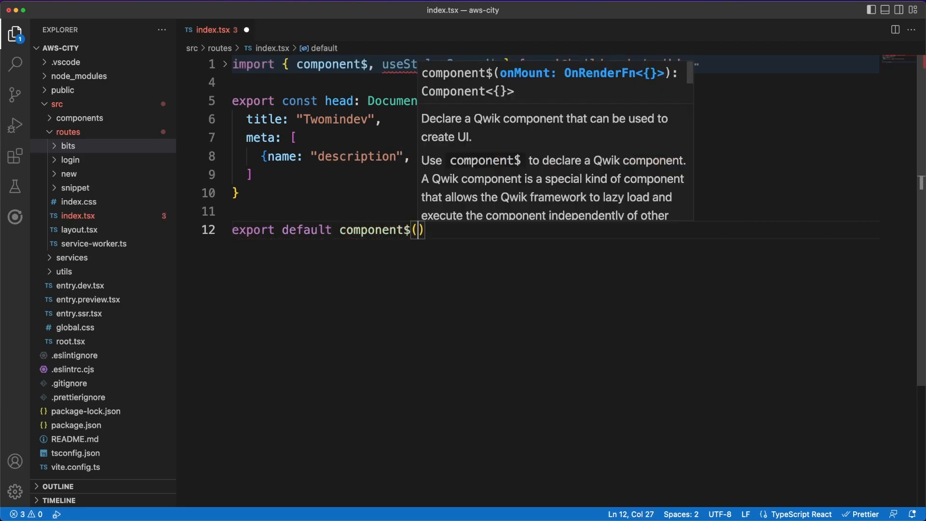
text(() => {)
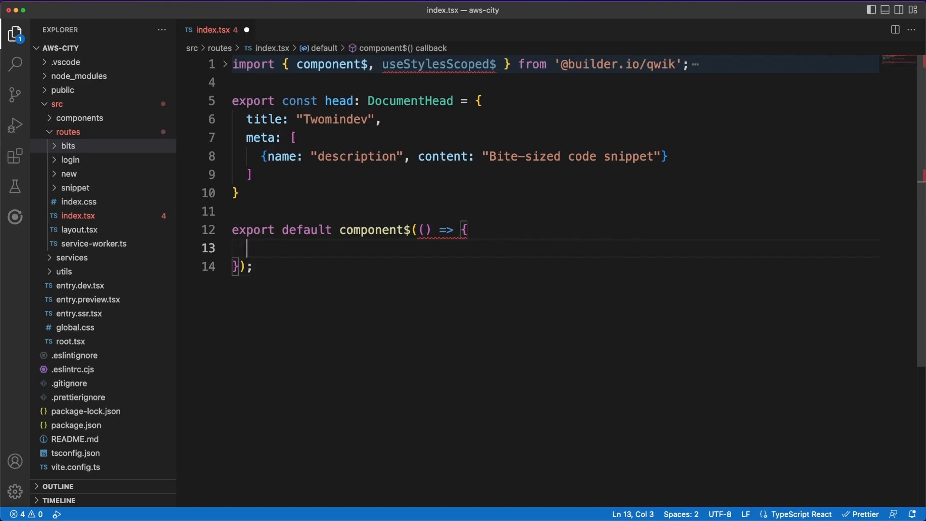
text(useStylesScoped$(styles);)
text(return)
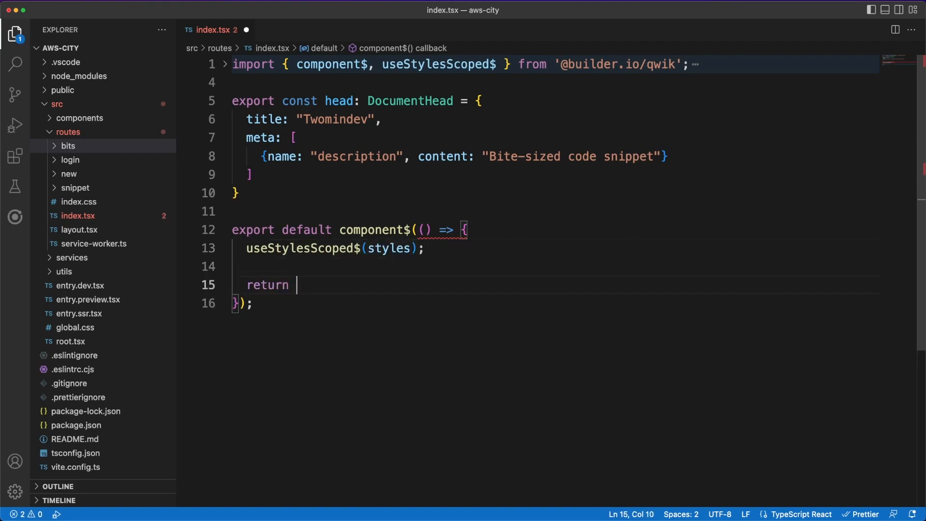
text(()
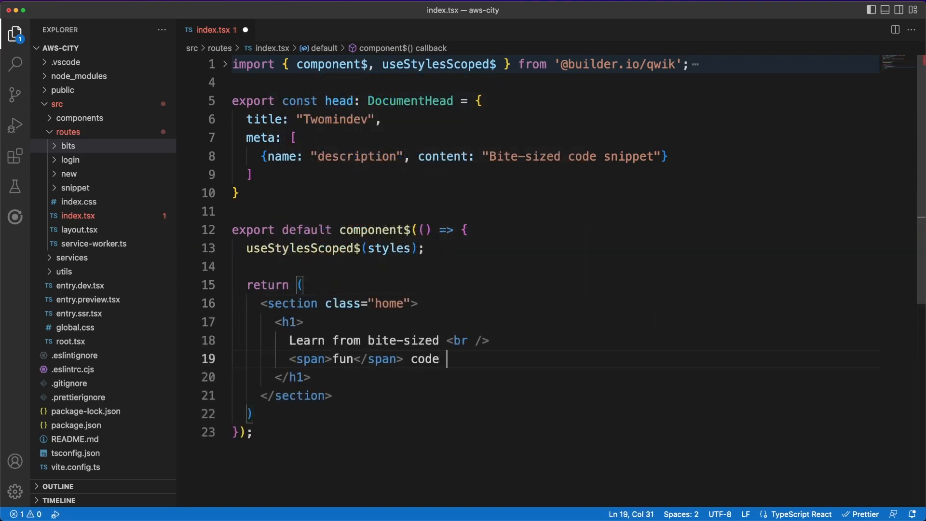
text(snippets)
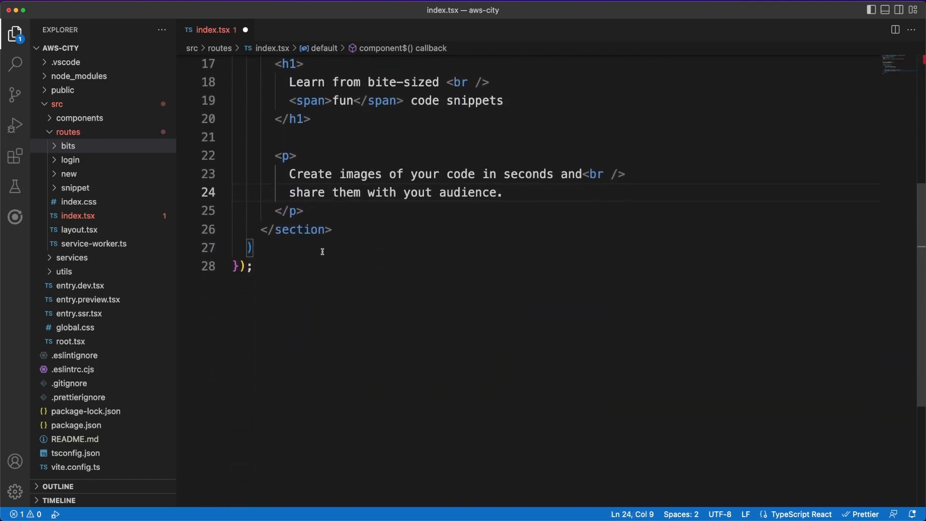
- Add a Create a Snippet Link to /new and an img sourced from /public/code.png
text(<Link class="btn" href="/new">)
text(Create a Snippet)
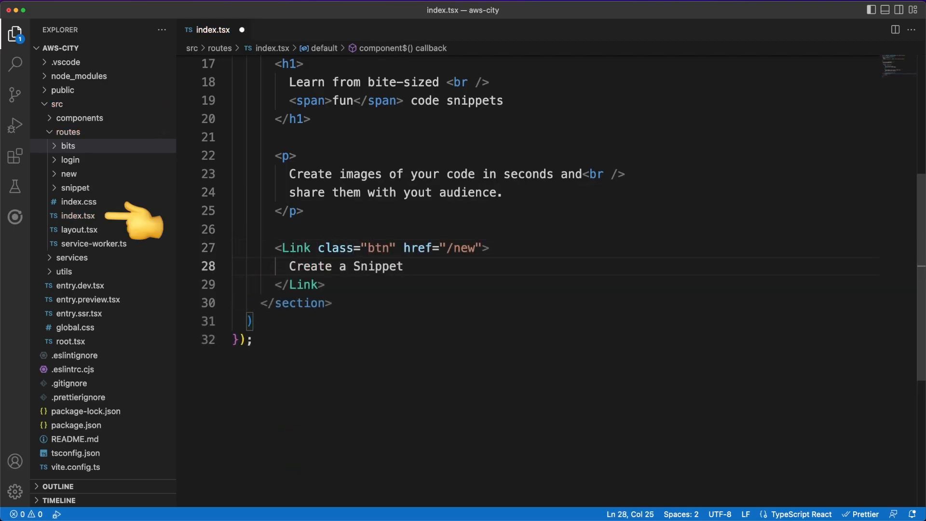
key(Enter)
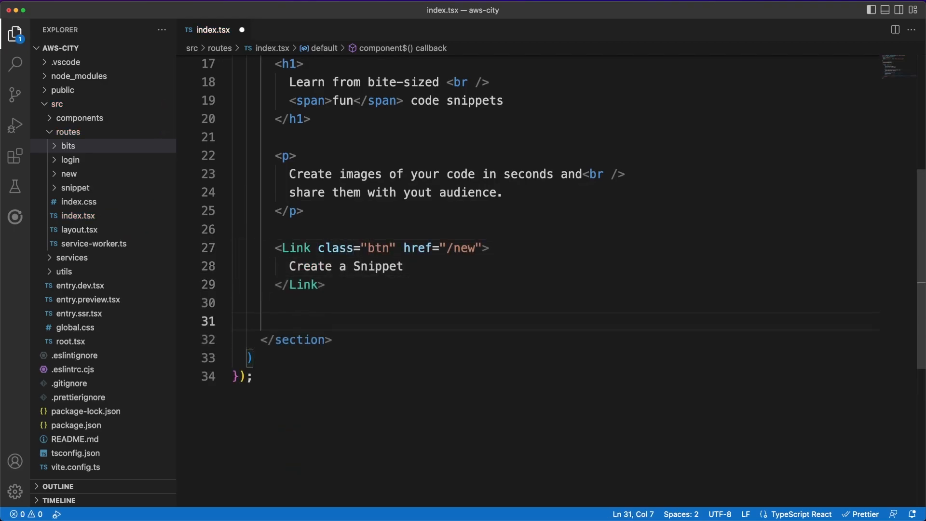
text(<img src)
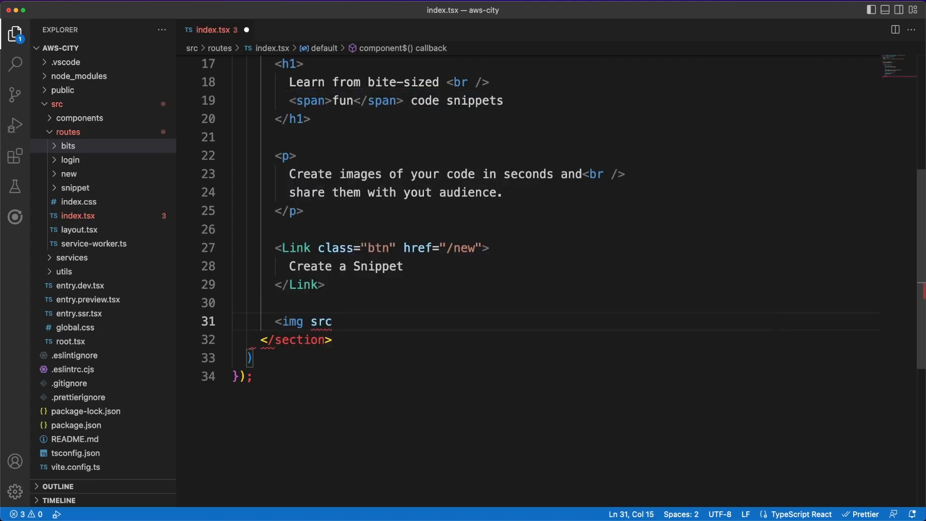
text(="/public/cod)
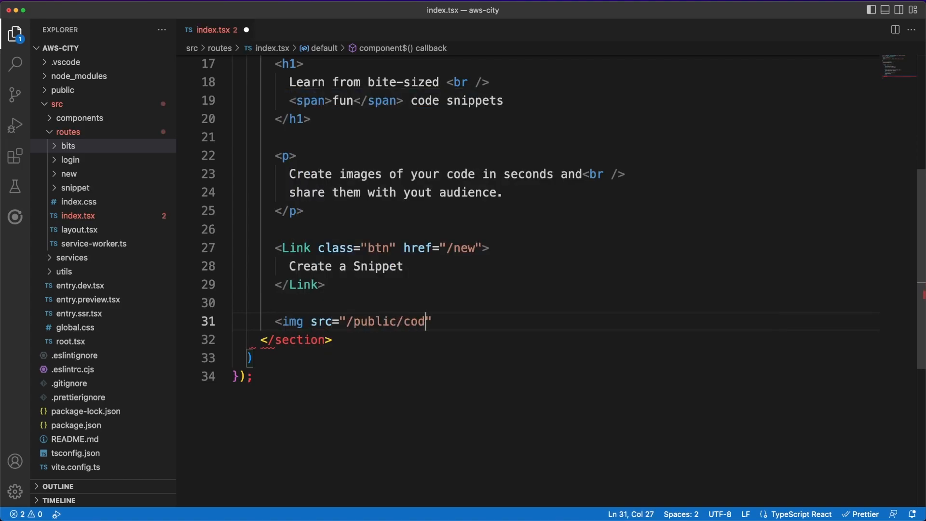
text(e.png" />)
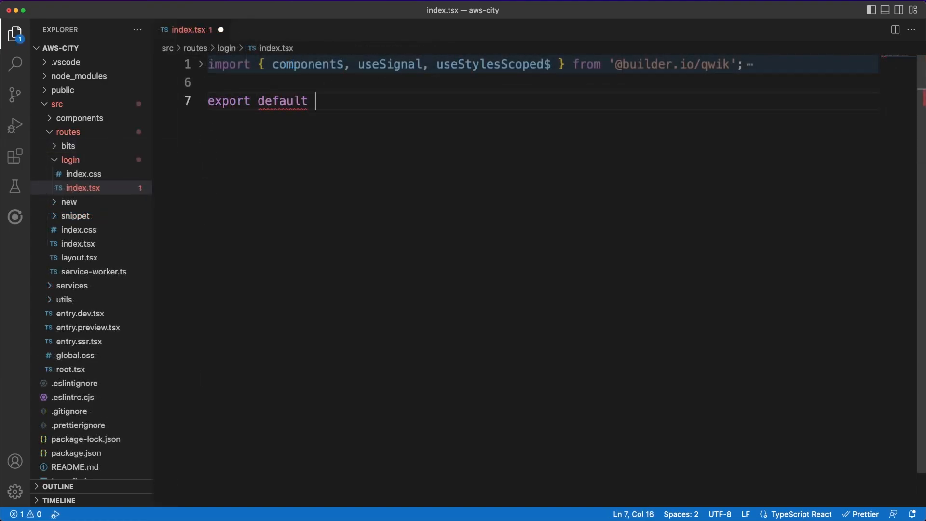
- In the login route component, declare email (''), loading (false) and sent (false) signals with useSignal
text(component$(() => {)
text(useStylesScoped$(styles);)
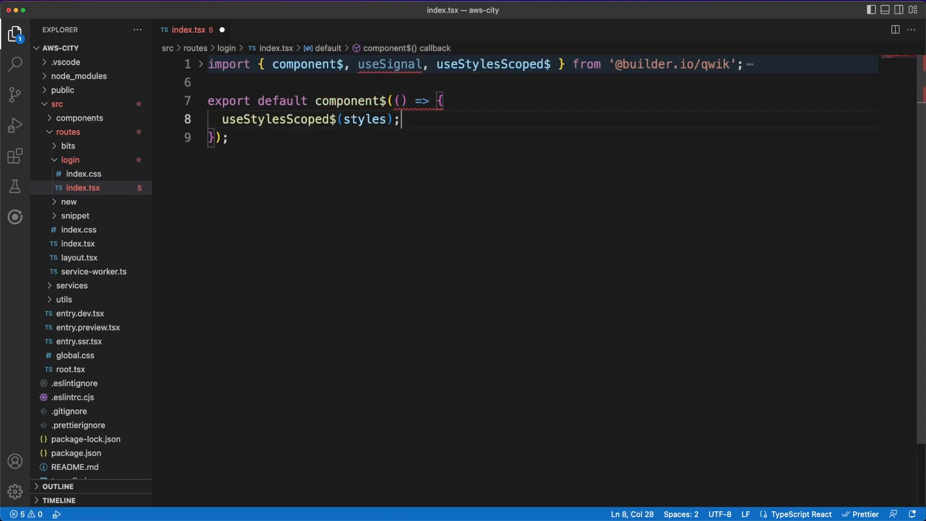
text(const email = use)
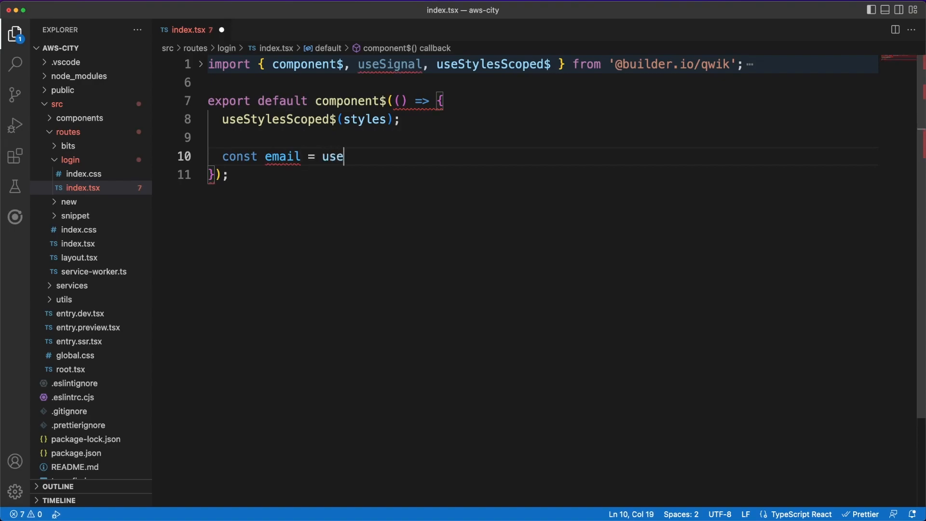
text(Signal("");)
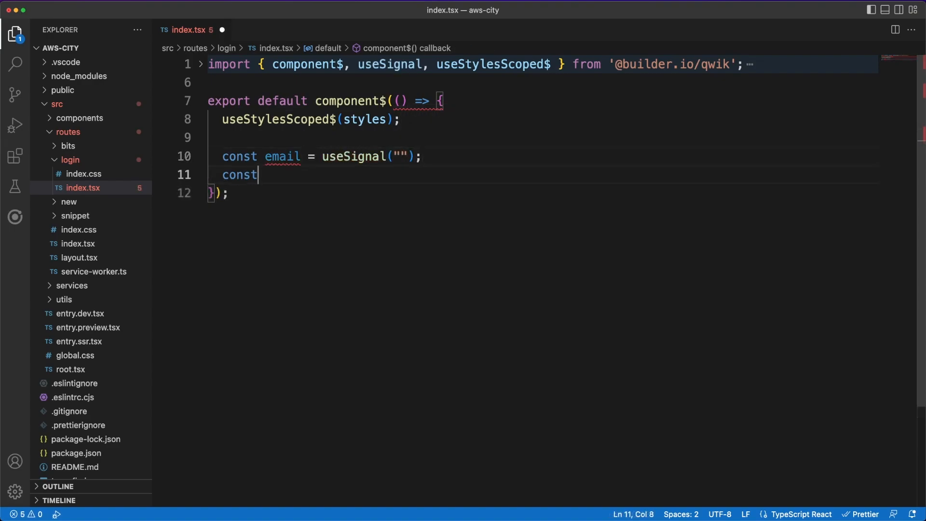
text(loading = useSignal(false);)
text(const sent = us)
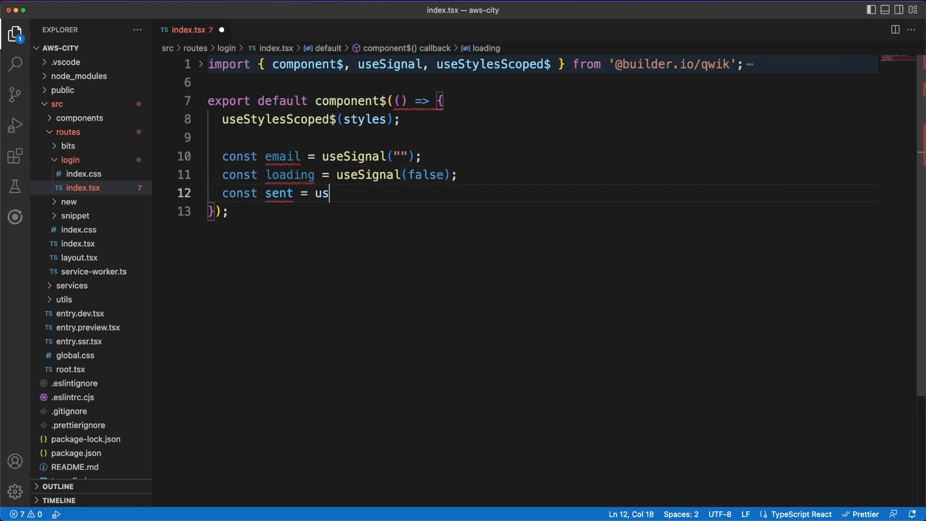
text(eSignal(false);)
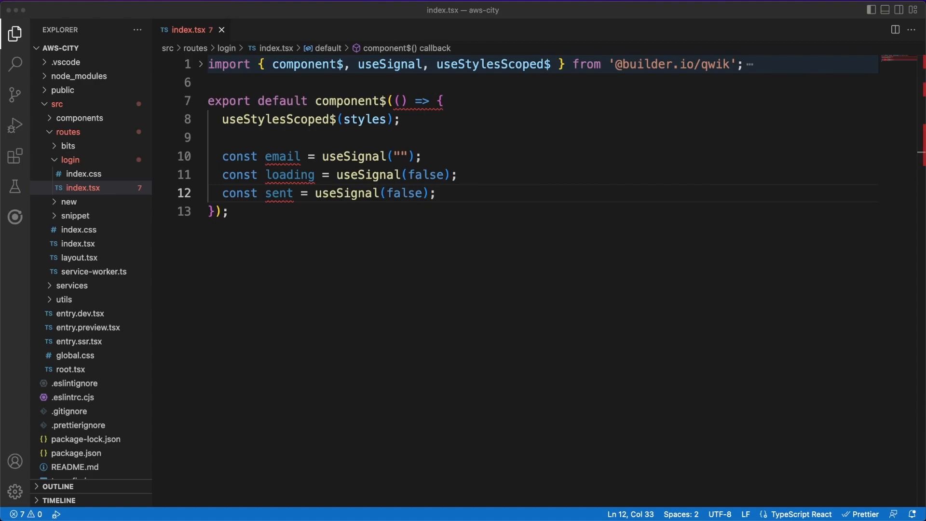
mouse_move(471, 215)
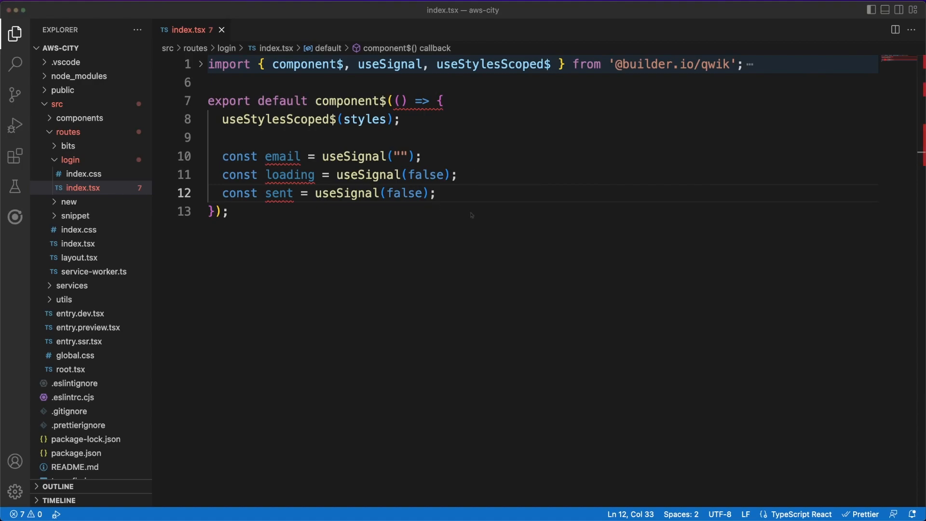
key(Enter)
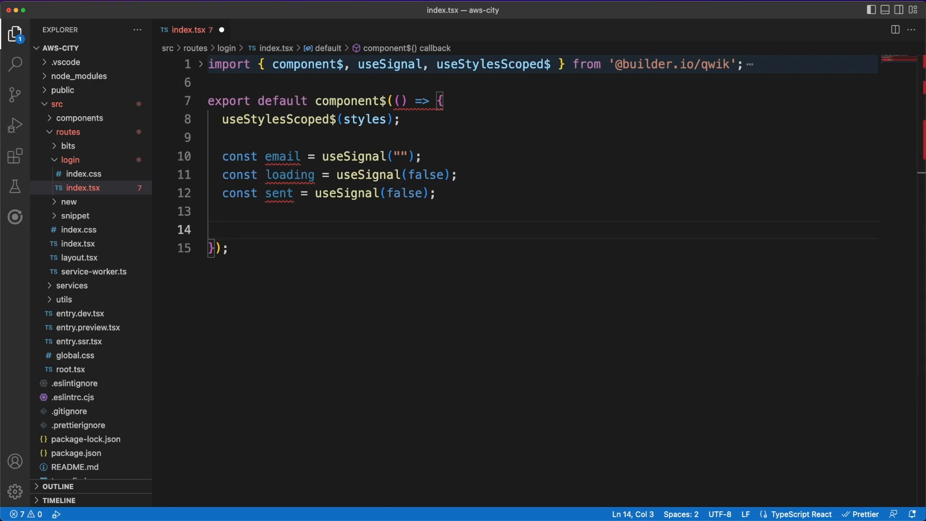
scroll(down, 3)
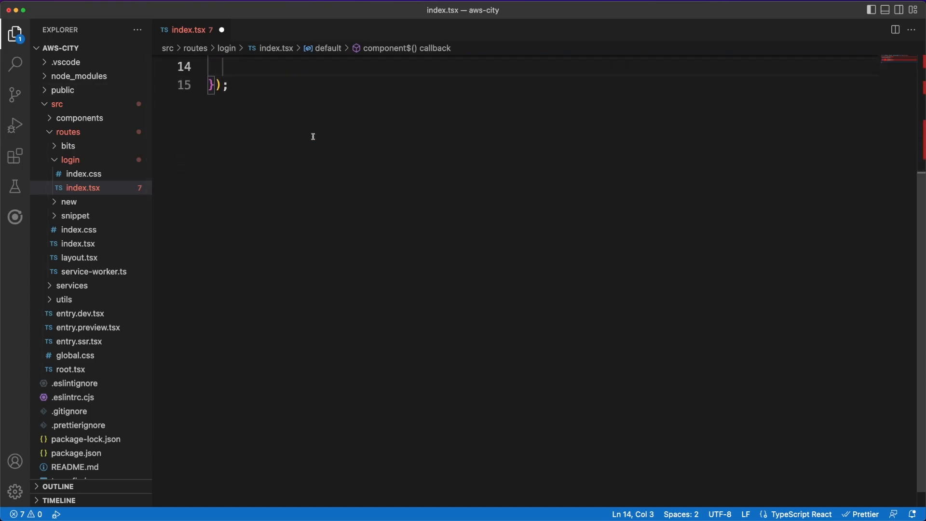
- Return a section.login with its block, heading and email input markup
text(return ())
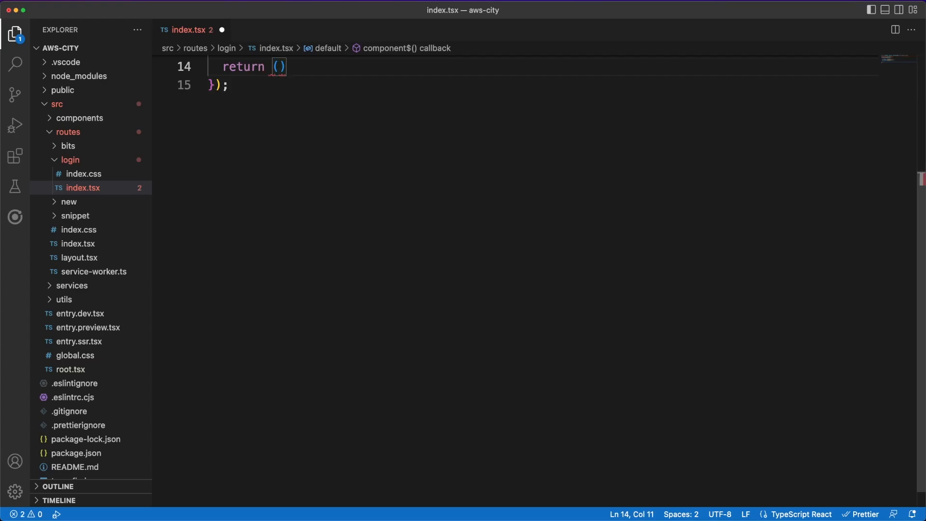
text(<section)
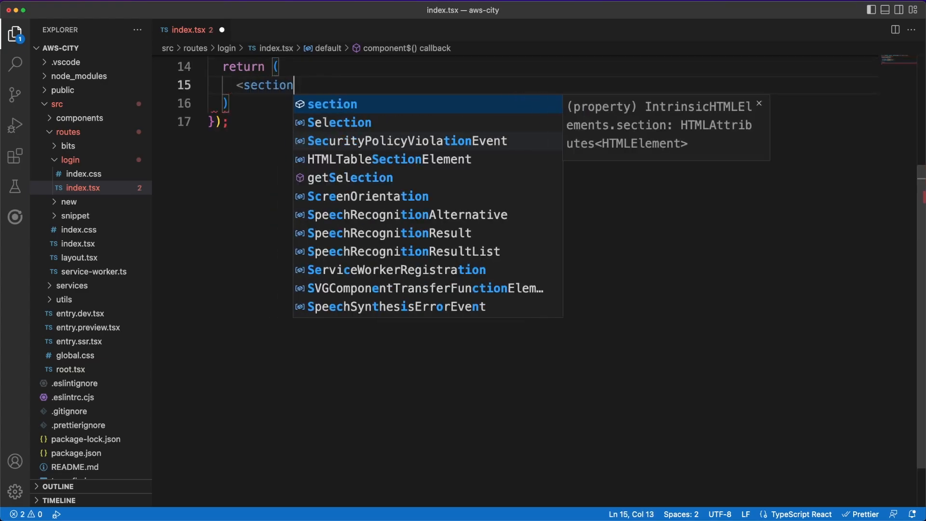
text(class="login")
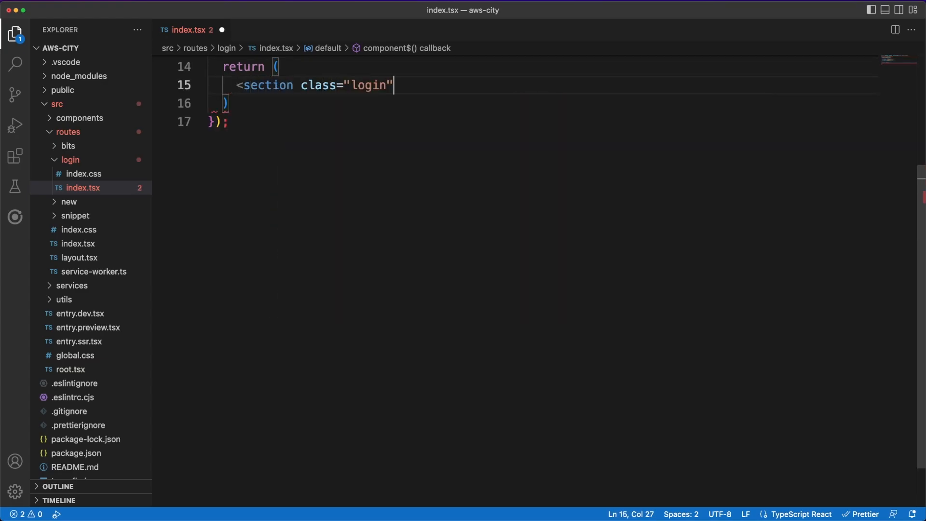
text(>)
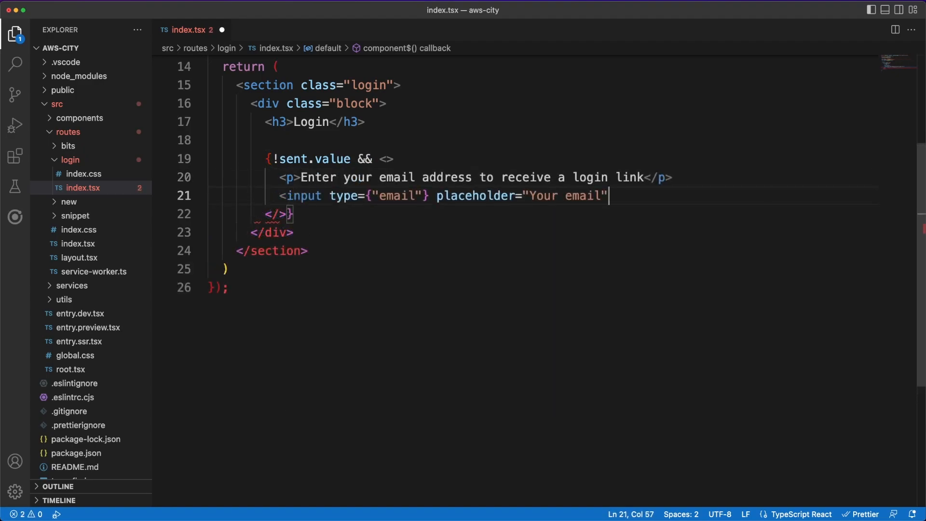
- Add a Login Button whose async onClick$ guards empty email, toggles loading and awaits login(email.value)
text(<Button)
text(onClick$={async )
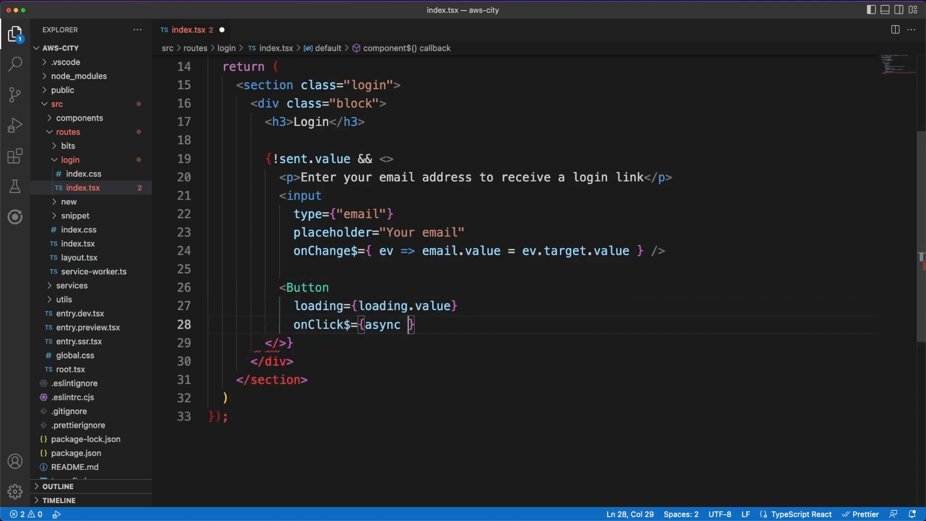
text(() => {)
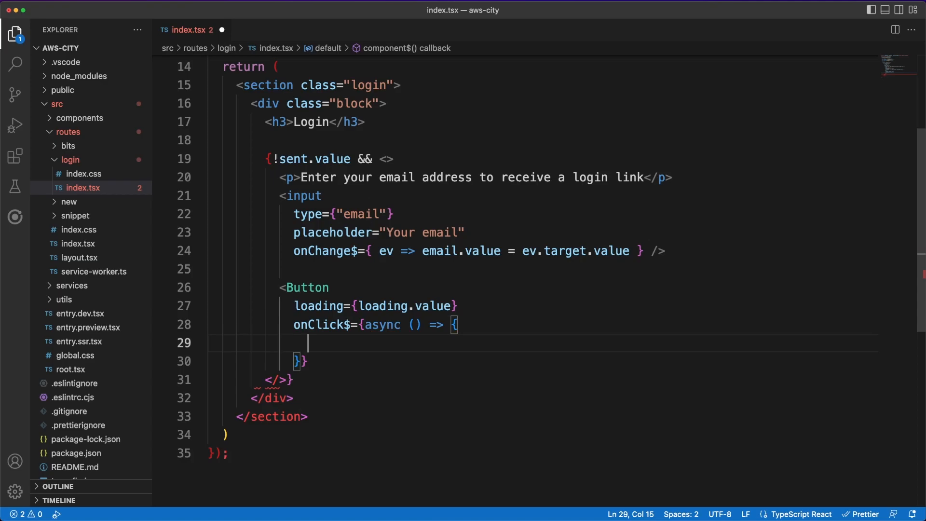
text(if (!email) return;)
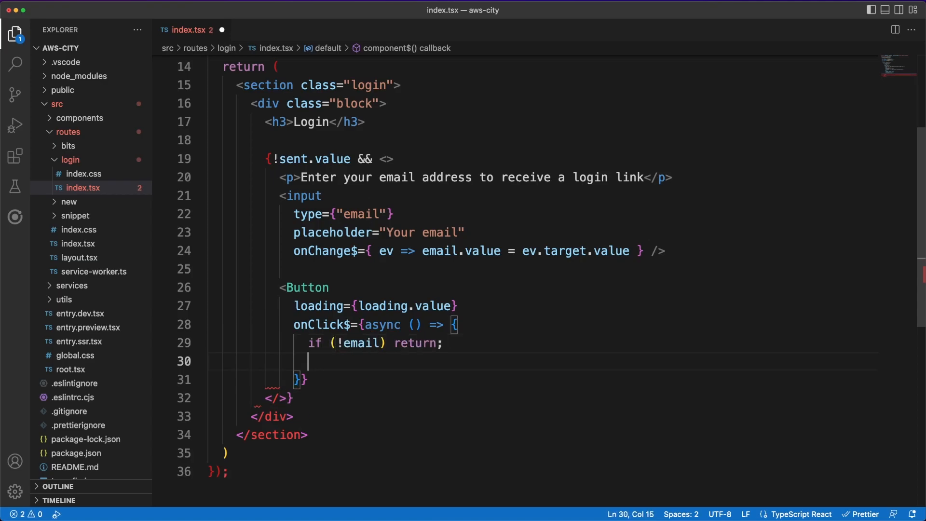
text(loading.value = true;)
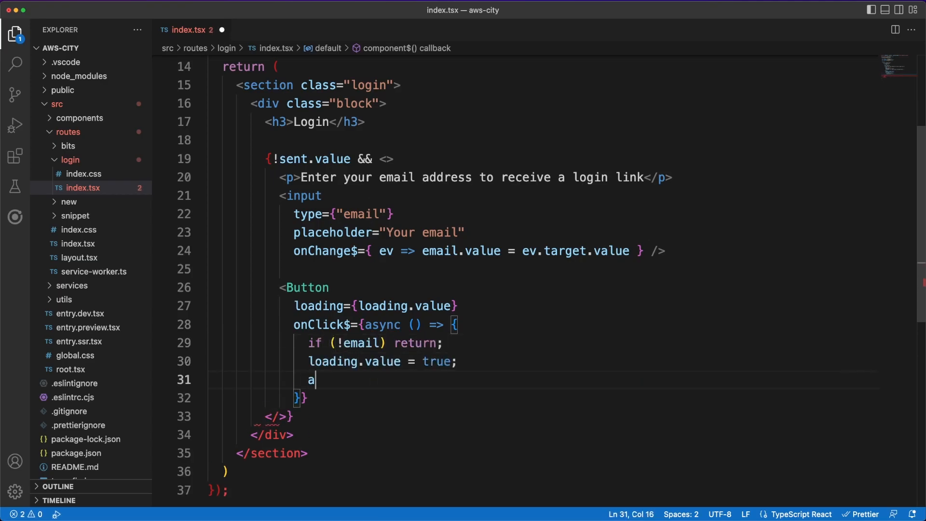
text(wait login(email.value))
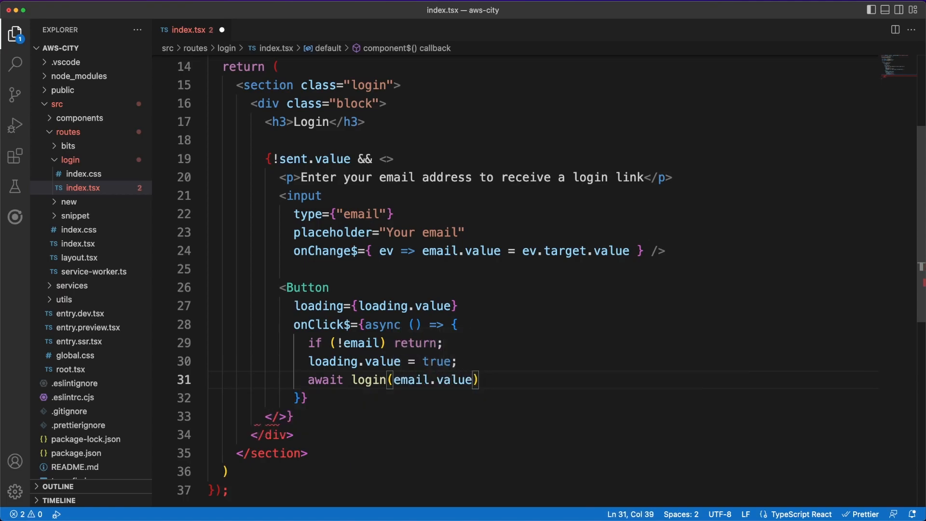
text(loading.value = false;)
text(sent.value = true;)
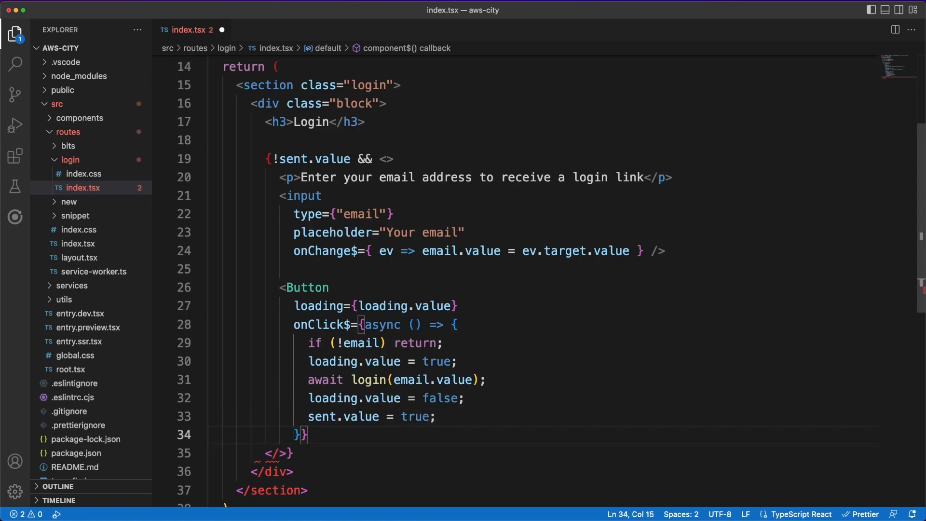
text(>Login</Button>)
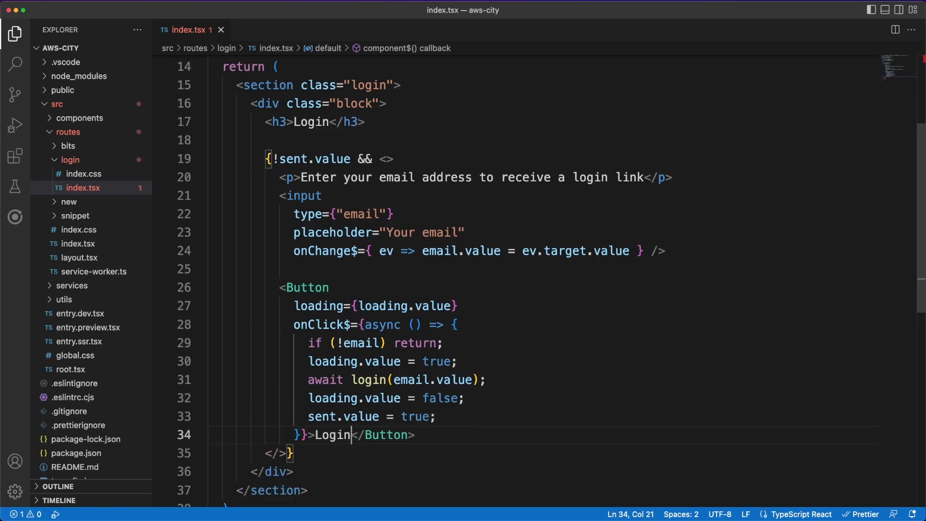
scroll(down, 3)
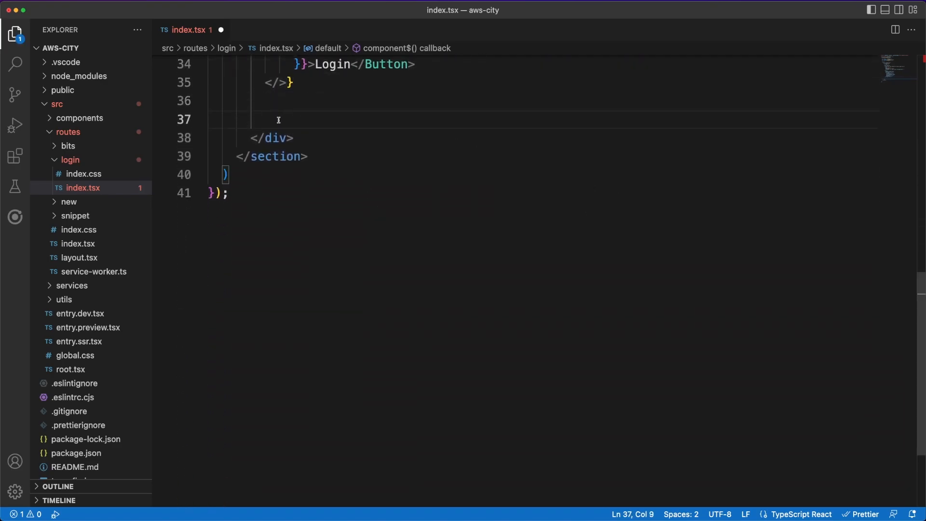
- Add a sent-state block with p.sent showing TickIcn, 'An email was sent to' the address, and a Back to Login button
text({sent.value && <>)
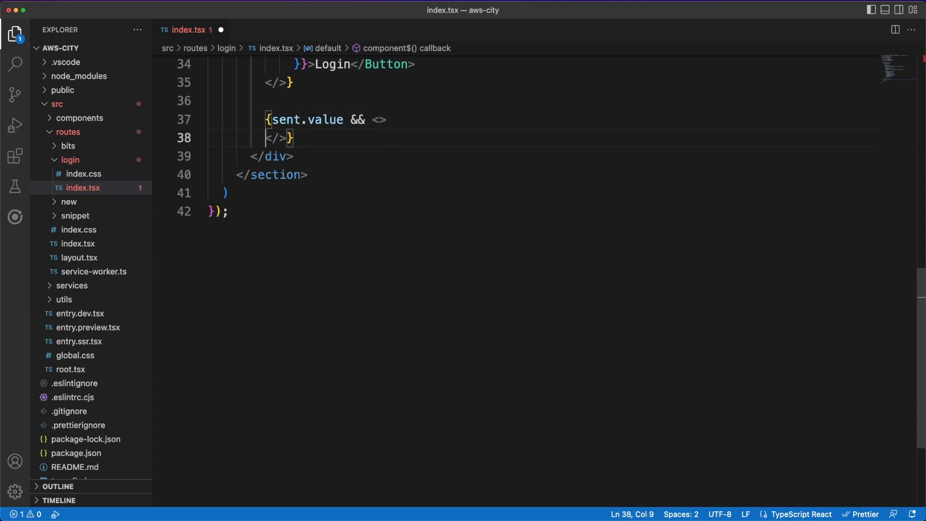
text(<p></p>)
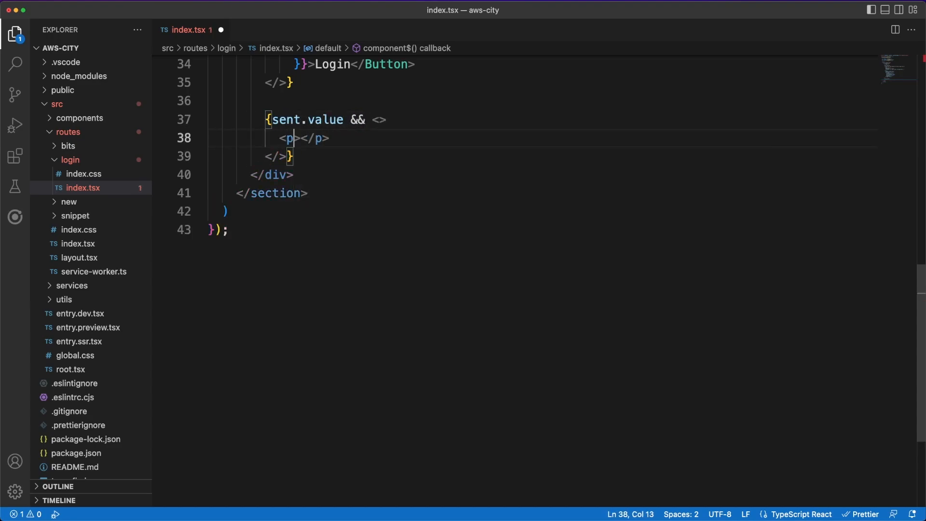
text(class="sent")
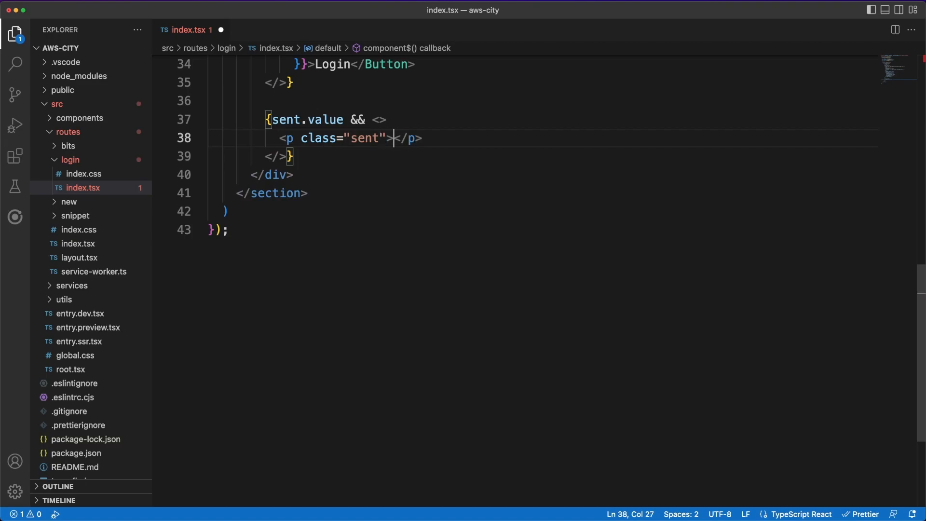
text(TickIcn />An email <)
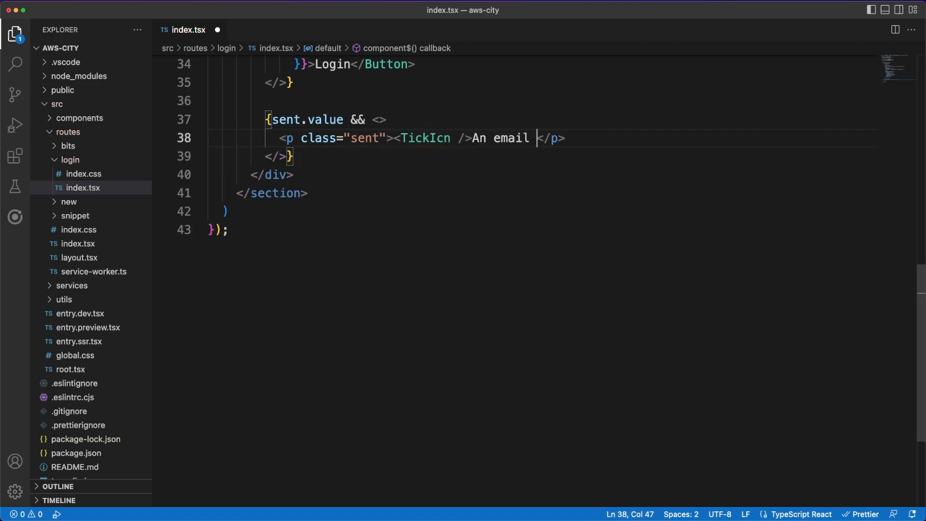
text(was sent to {email.value)
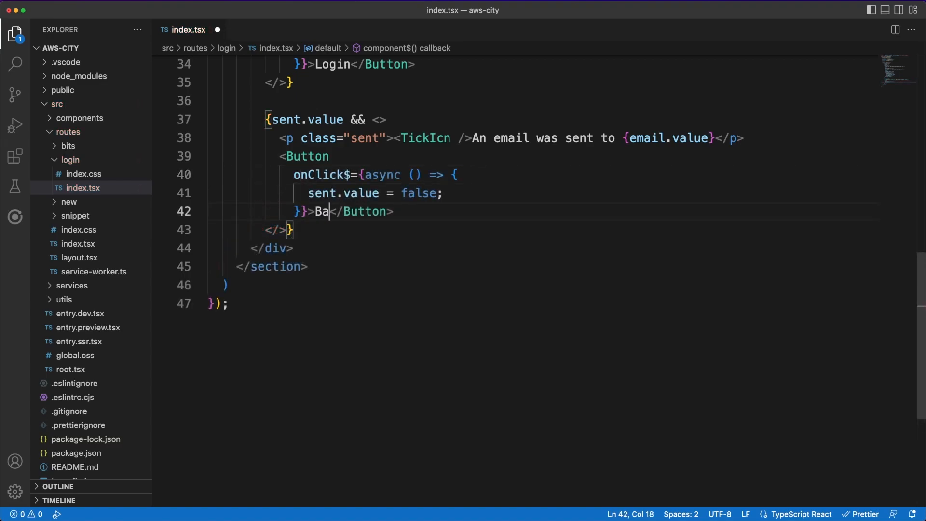
text(ck to Login)
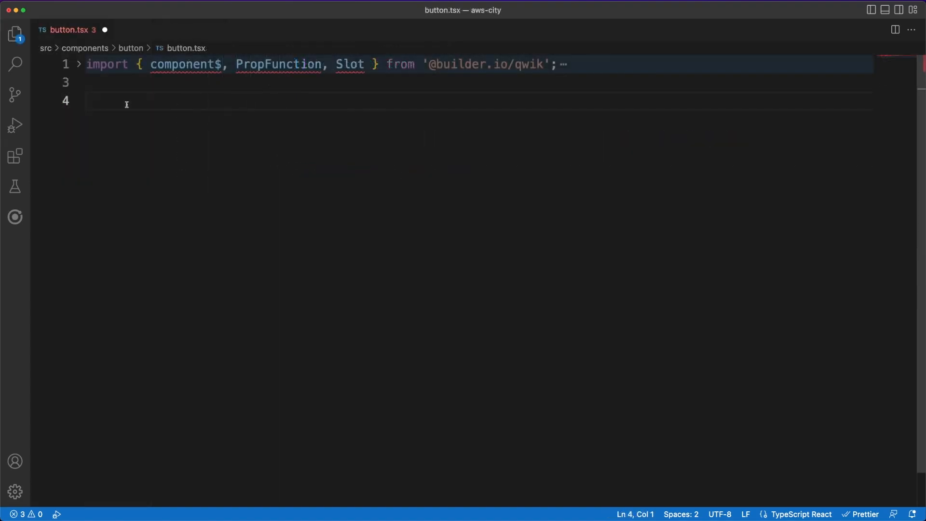
- Export a ButtonProps interface with onClick$ as PropFunction<() => void> and a loading flag
text(export interface)
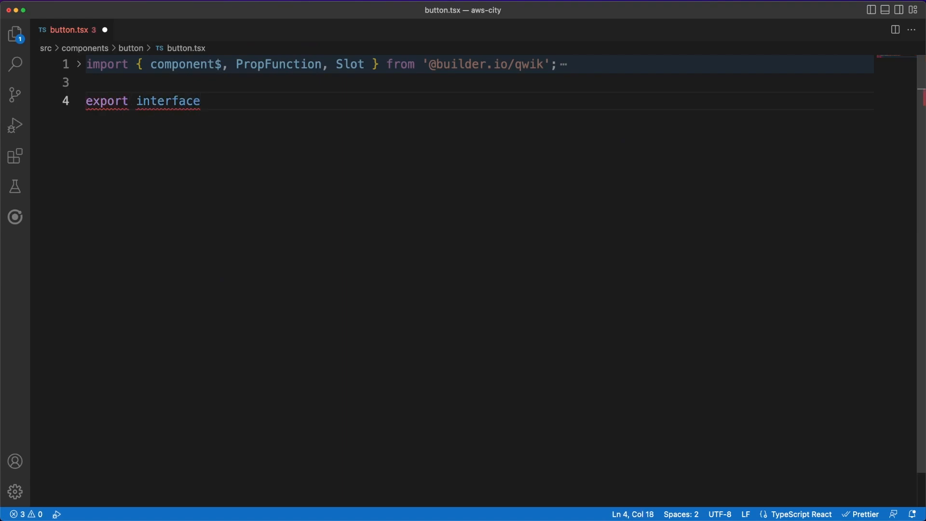
text(ButtonProps {)
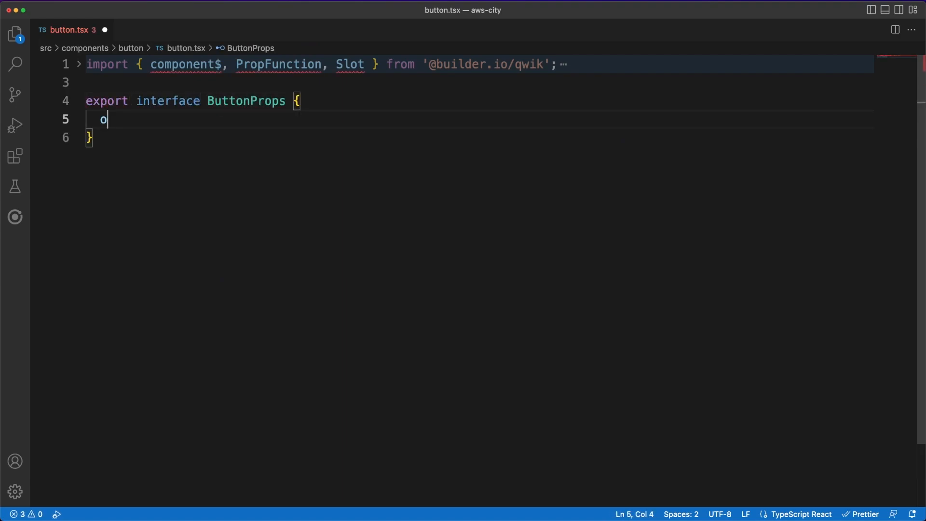
text(nClick$: P)
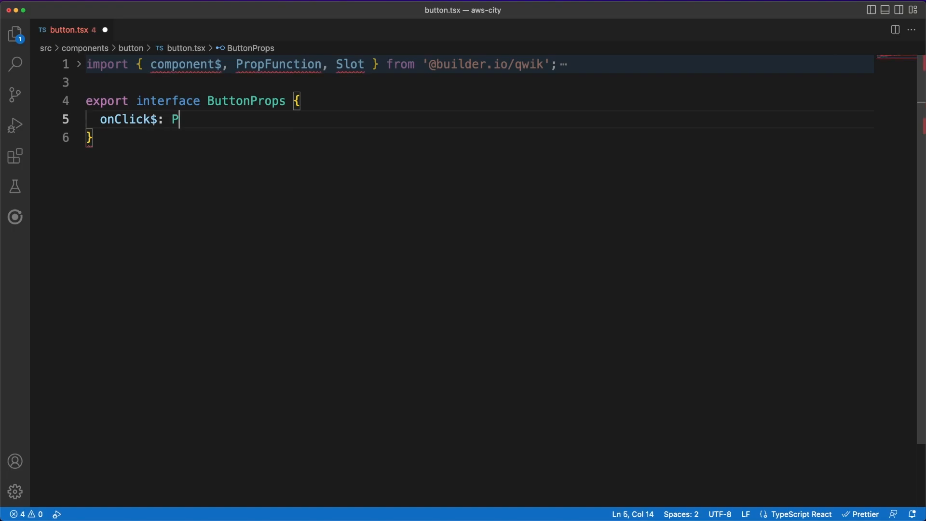
text(ropFunction<>)
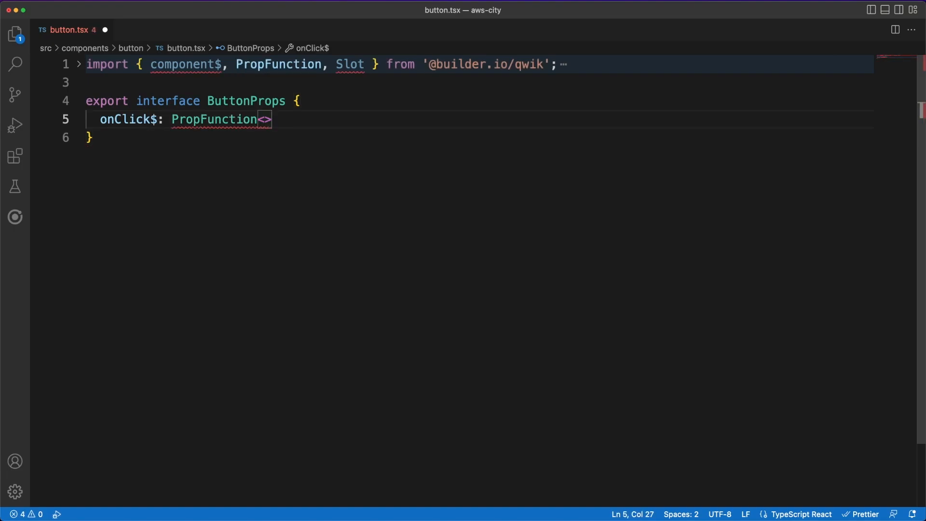
text(() => void>)
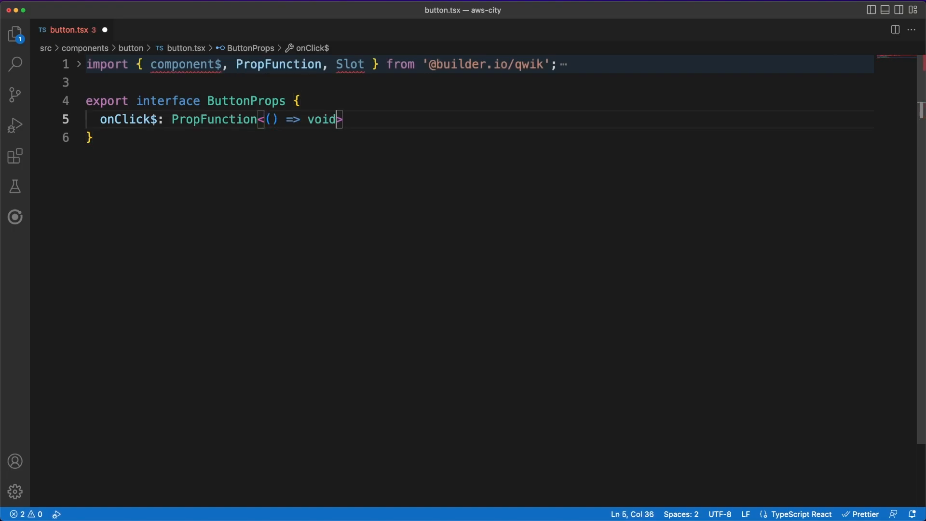
text(loading?: boolean;)
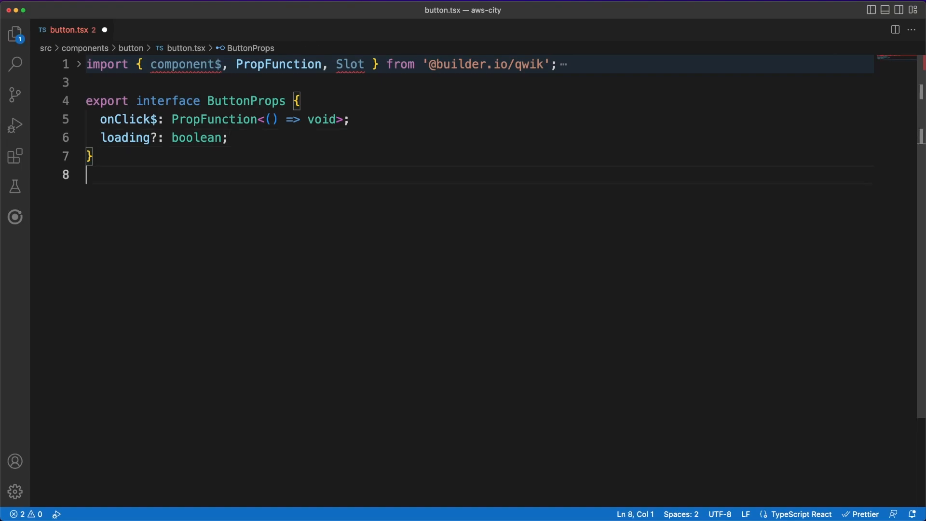
- Export the button component with a 'btn' class plus 'loading' when loading, disabled state and conditional Slot
text(export default component$((props: ButtonProps) => {)
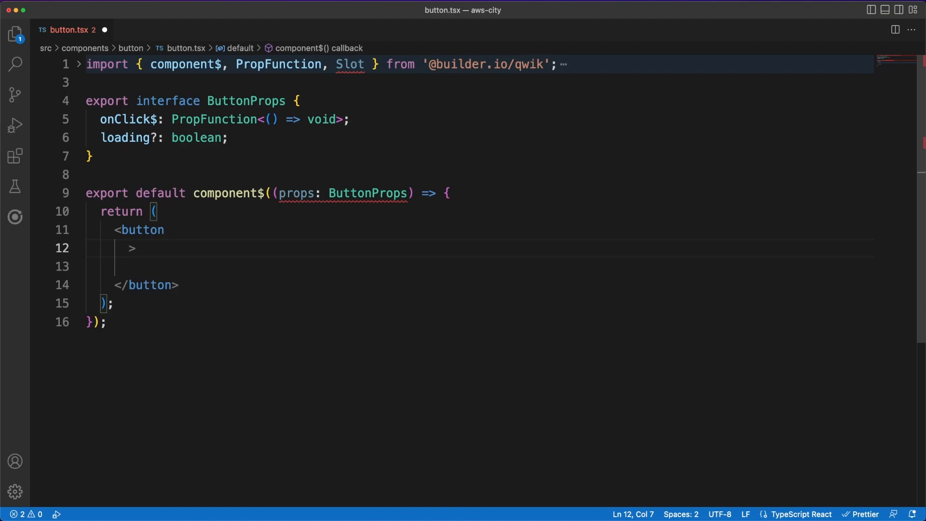
text(class={`btn ${props.loading ? "loading": ""}`})
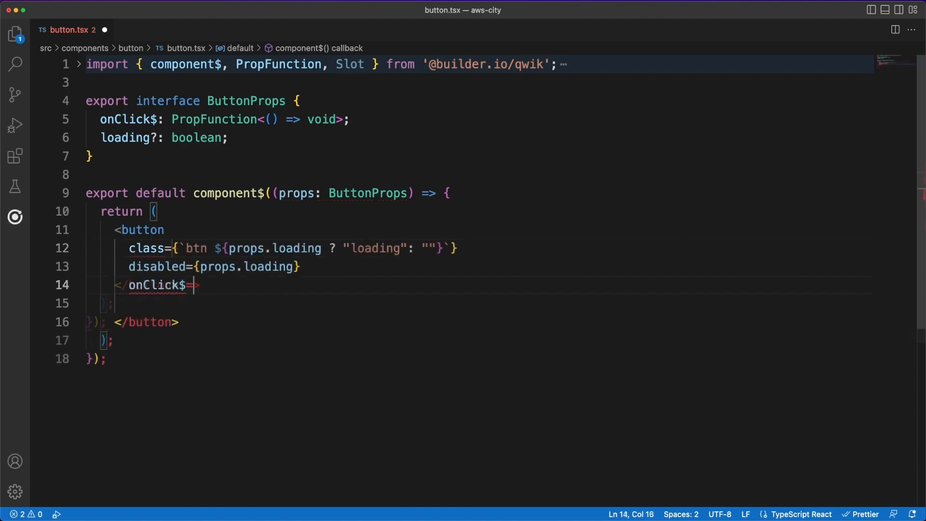
text({props})
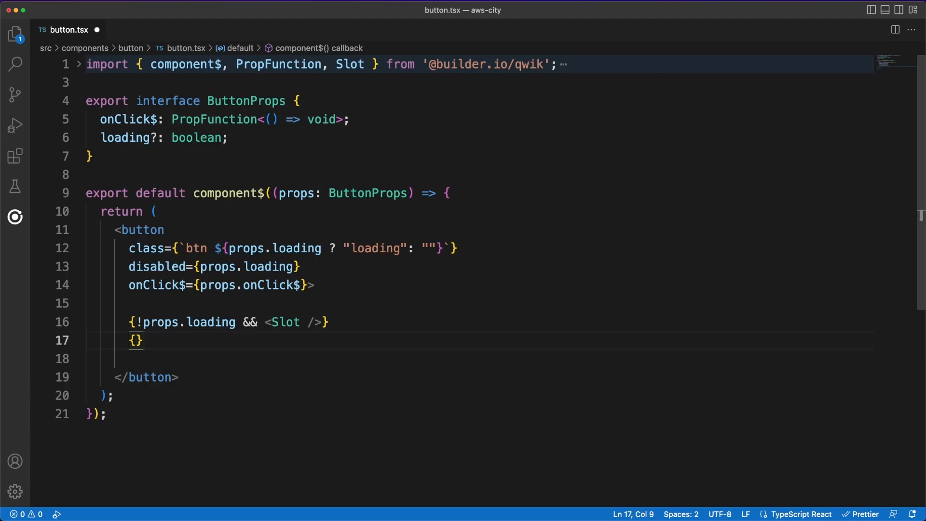
text(props.loadi)
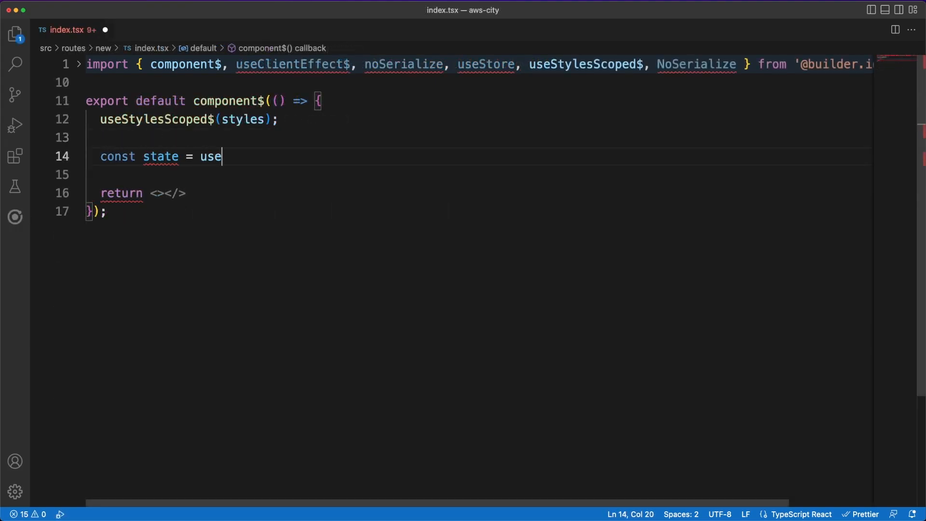
- Add a useStore for saving/description/editor and a useClientEffect$ creating the EditorView, setting its state and assigning state.editor via noSerialize
text(Store({)
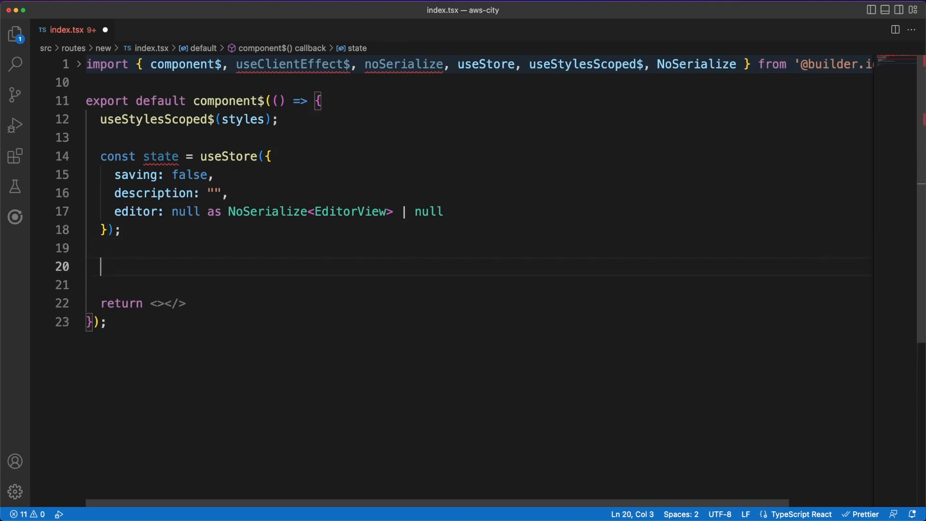
text(useClientEffect$()
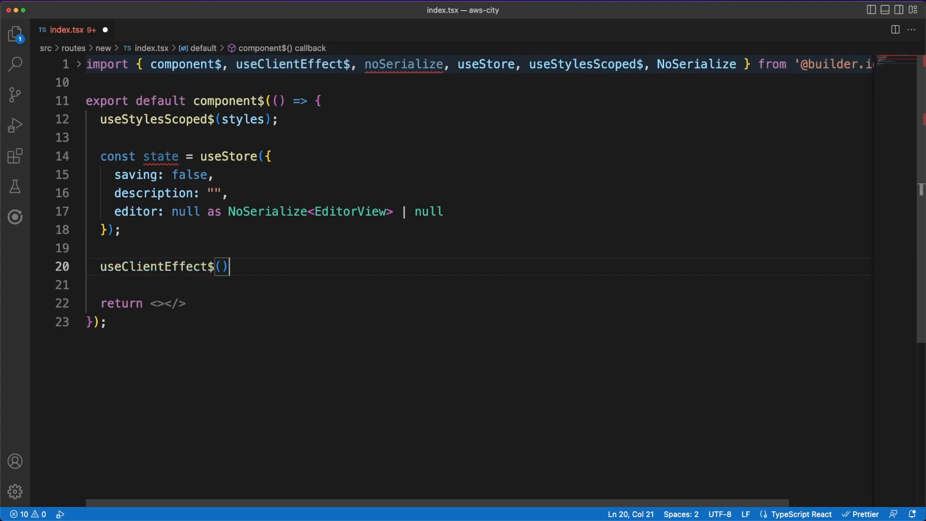
text(async () =>)
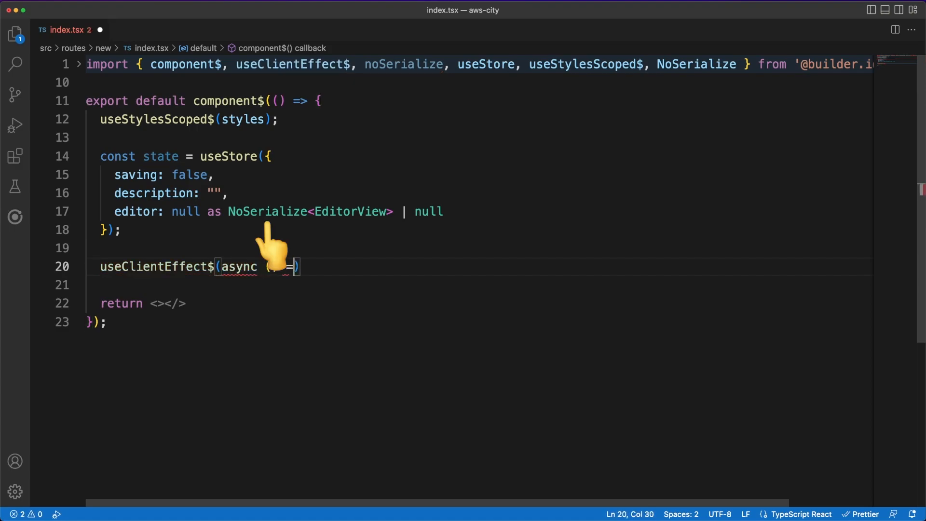
text({)
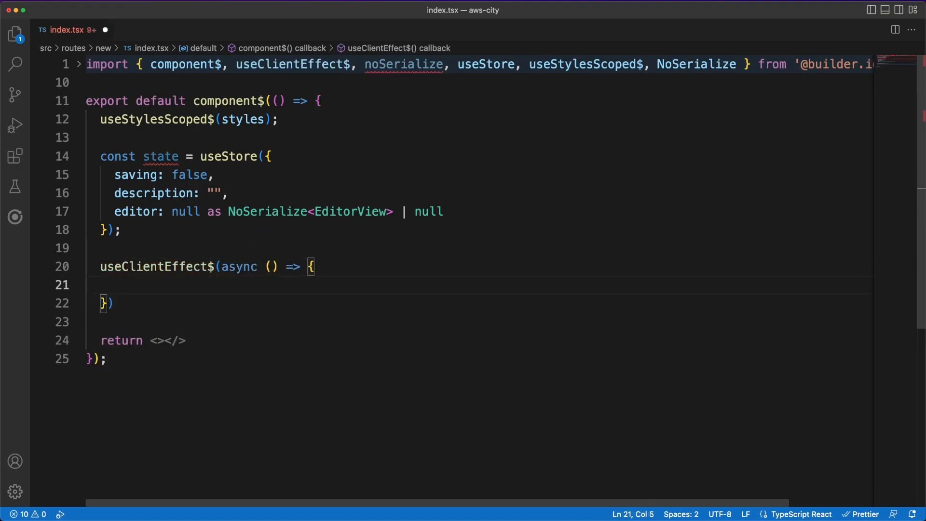
text(const tabSize = new Compartment();)
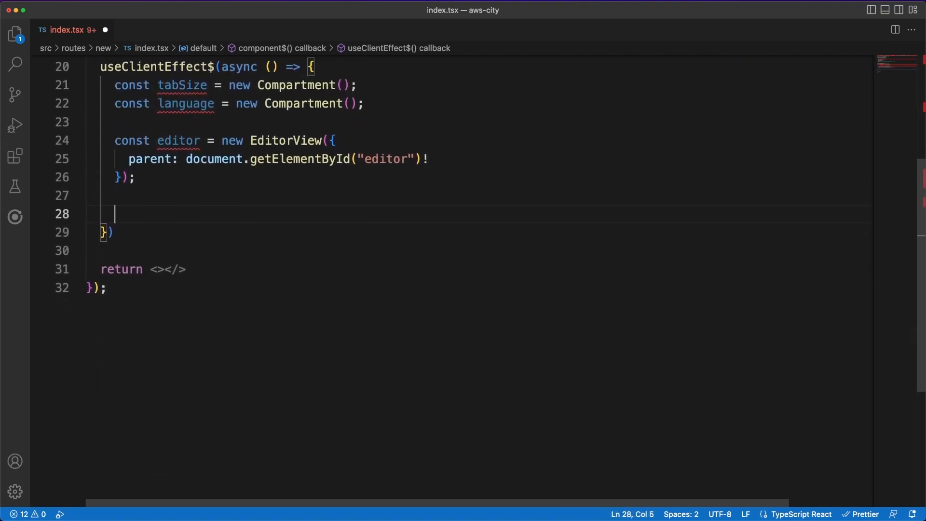
text(e)
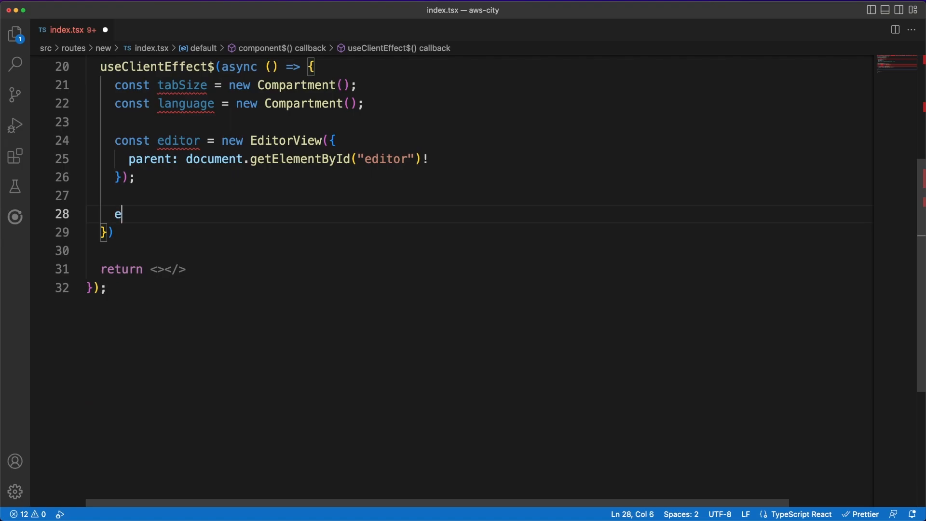
text(ditor.setState(EditorState.create({)
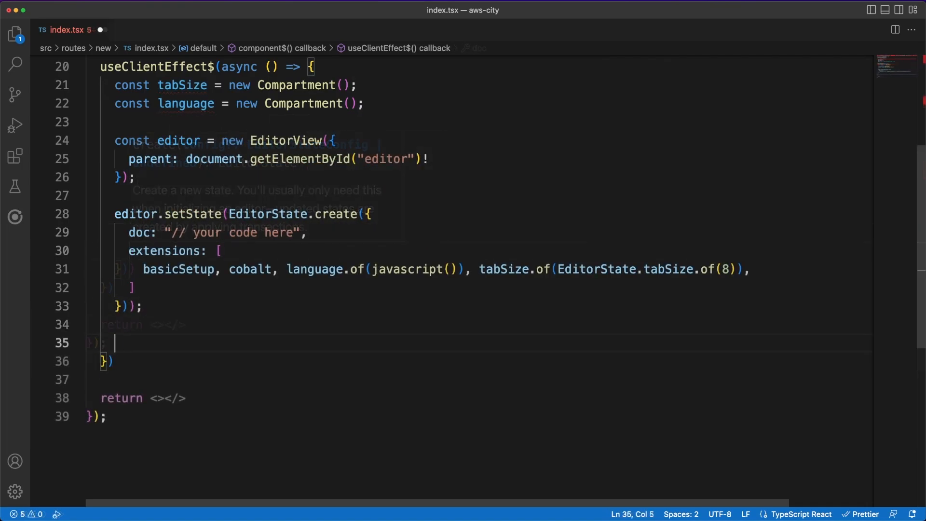
text(state.editor = noSeriali)
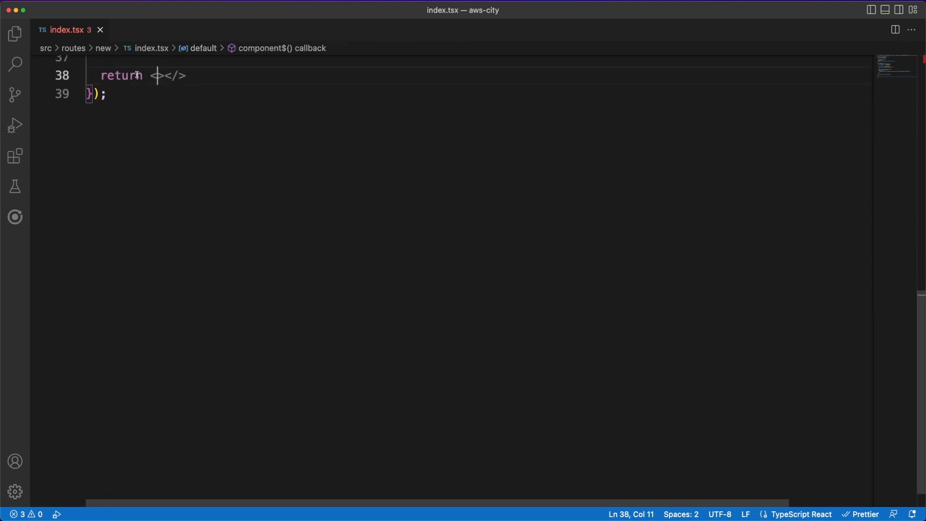
- Return a section.editor with a footer Save Button that reads state.editor's doc, awaits createSnippet and resets saving
text(<section)
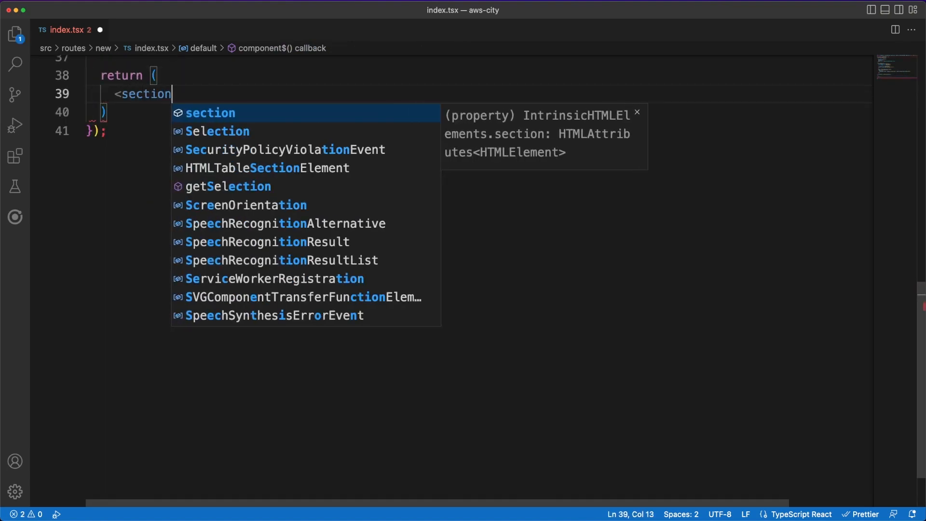
text(class="editor">)
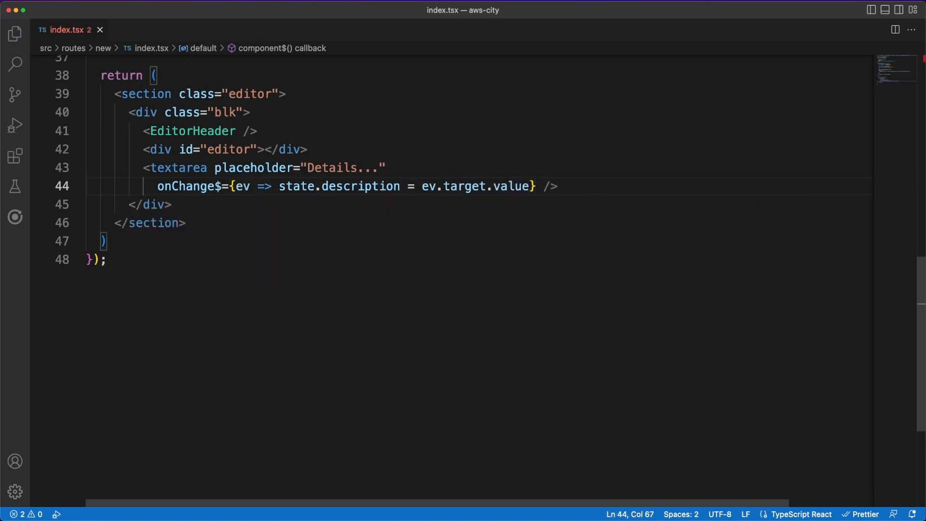
text(<footer>)
text(const code)
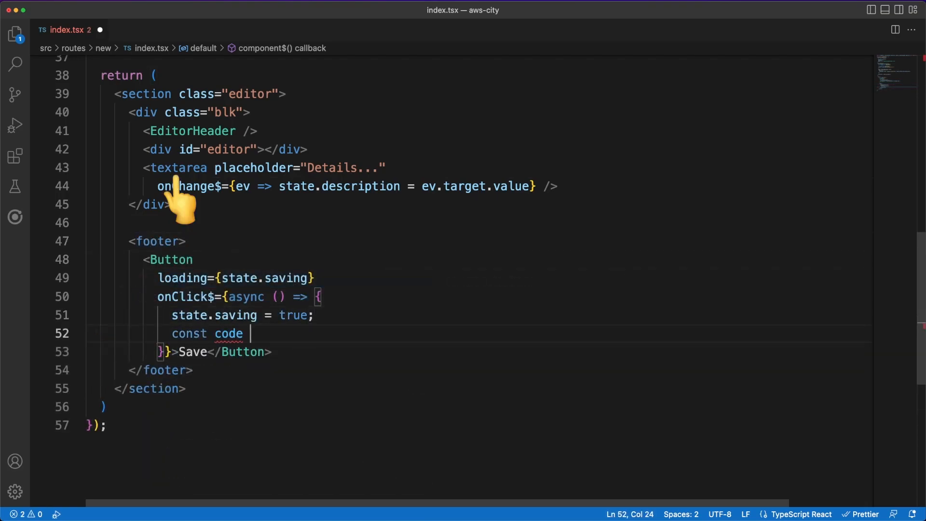
text(= state.editor?.state.toJSON();)
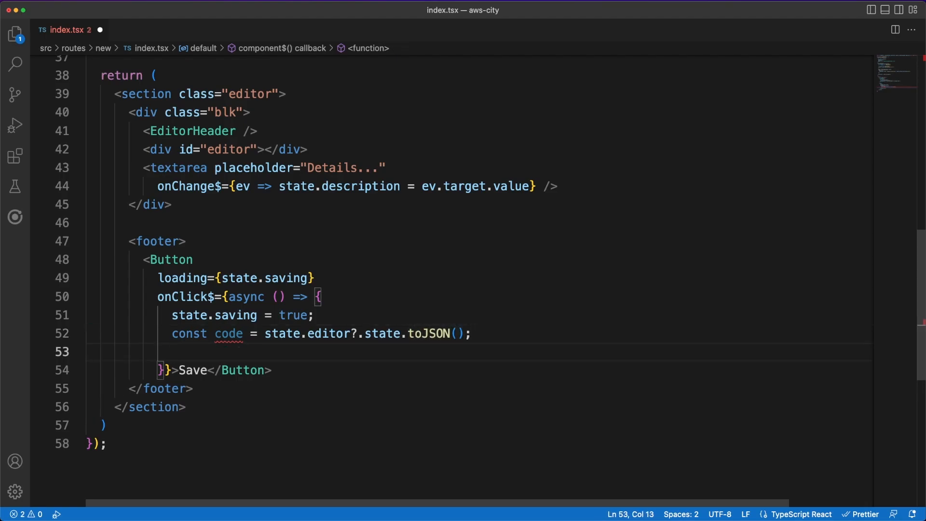
text(await createSnippet(JSON.stringify(code), state.description);)
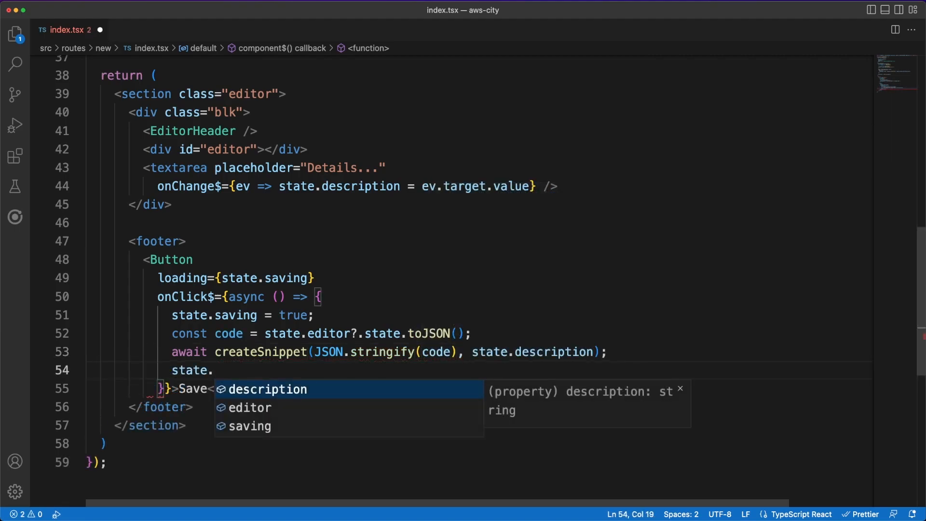
text(saving = false;)
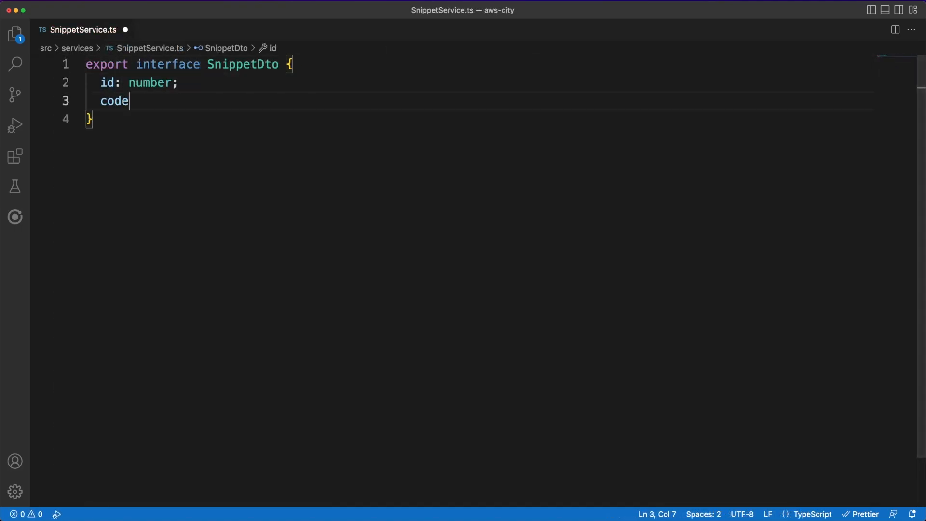
- Finish SnippetDto and add an async createSnippet that fetches /snippet via POST with JSON headers and body
text(: string;)
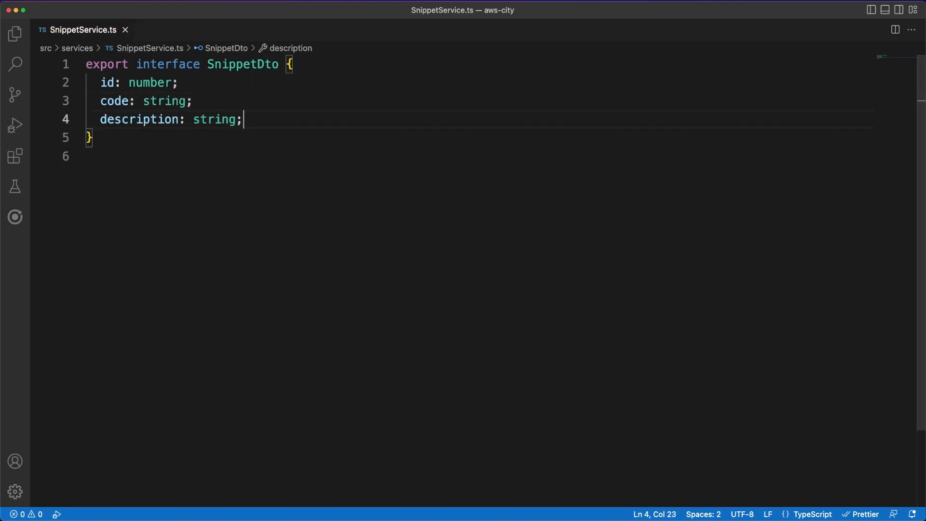
key(enter)
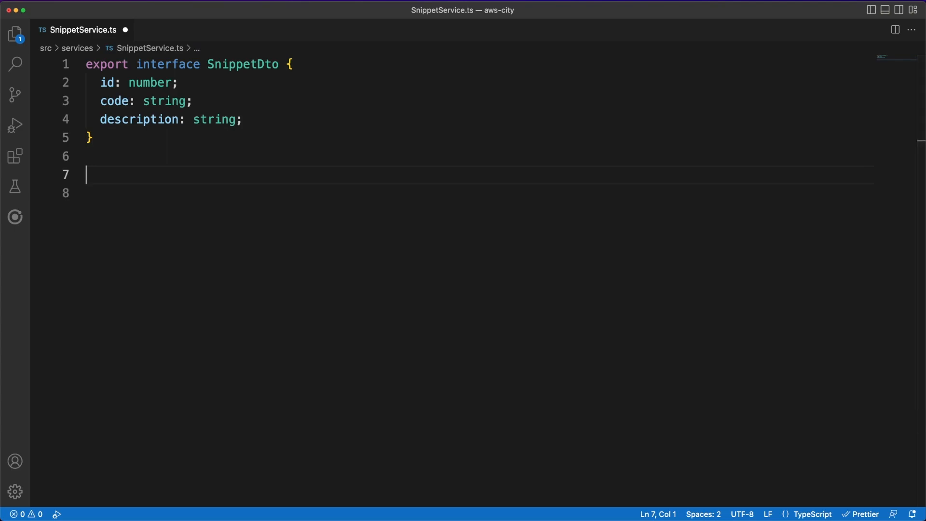
text(export async function createSnippet(code: string, description: string) {)
click(476, 193)
text(return fet)
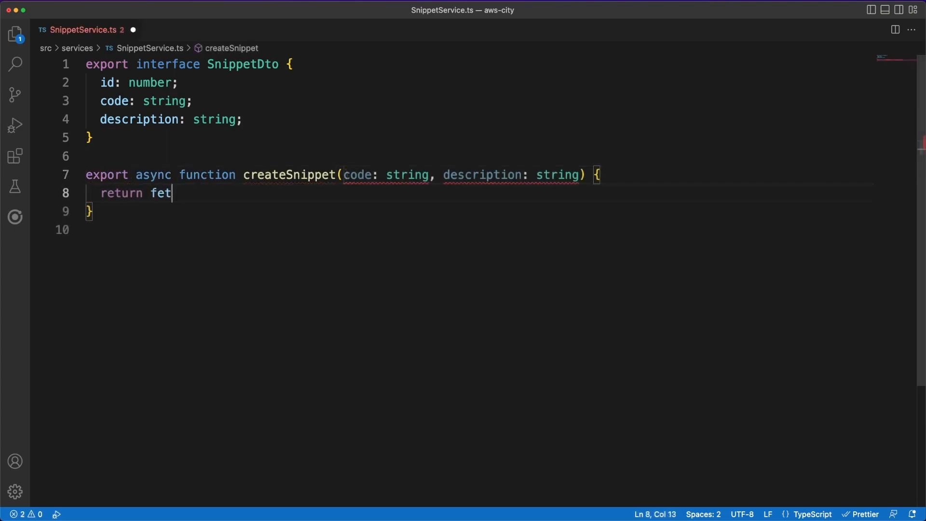
text(ch("/snippet")
text(method)
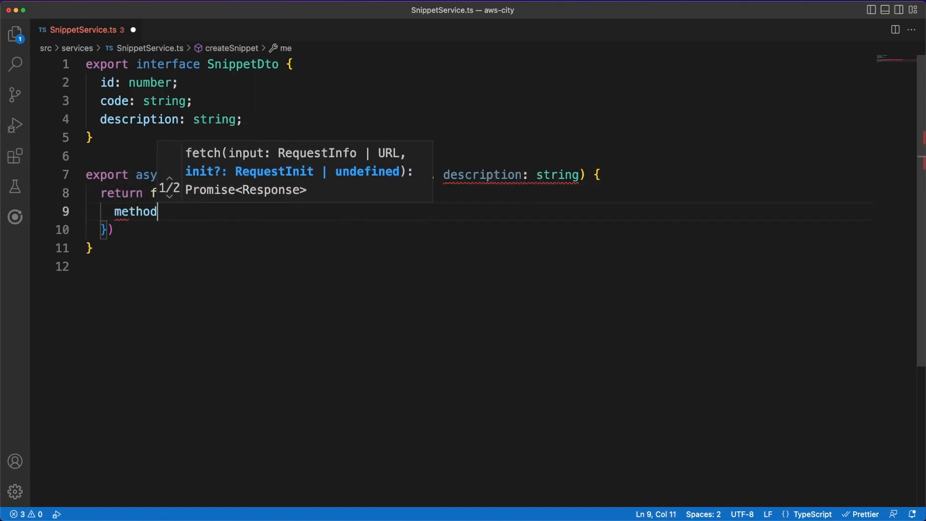
text(headers: { "Content-Type": "application/j)
text(body: JSON.stringify({code, description)
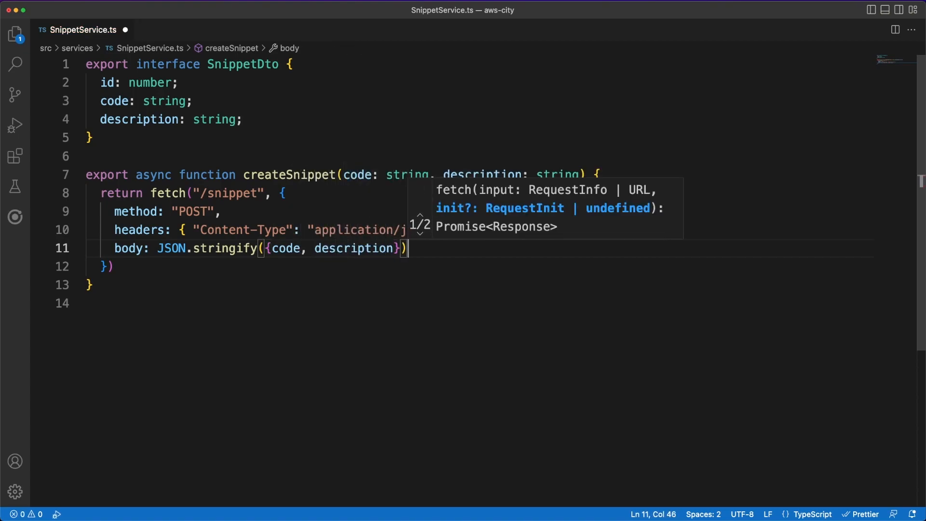
- Add getSnippets taking an optional AbortController signal and returning (await resp.json()).data
text(export async function getSni)
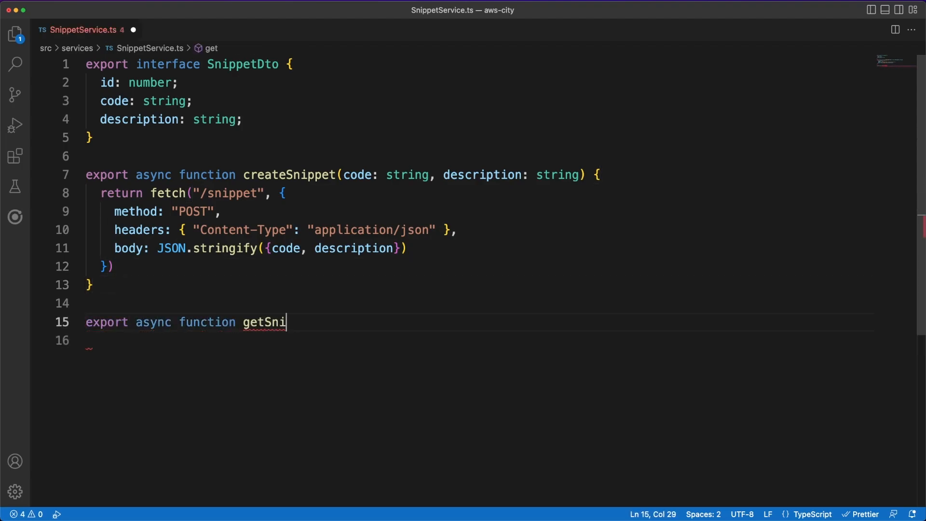
text(ppets()
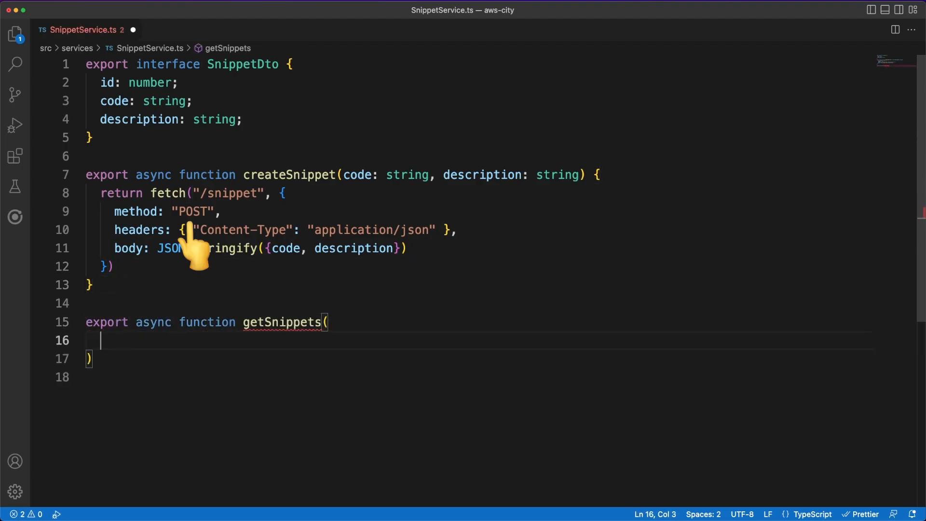
text(controller?: Abor)
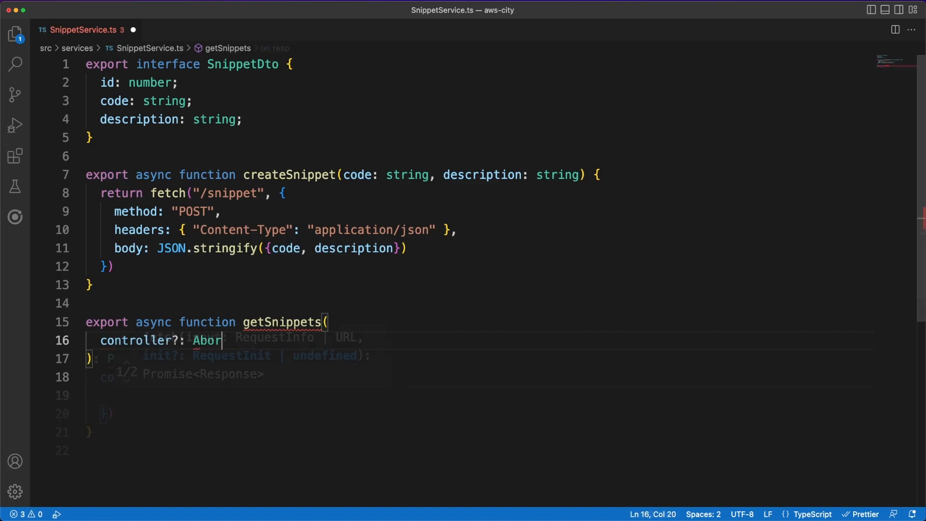
text(signal: controller?.signal)
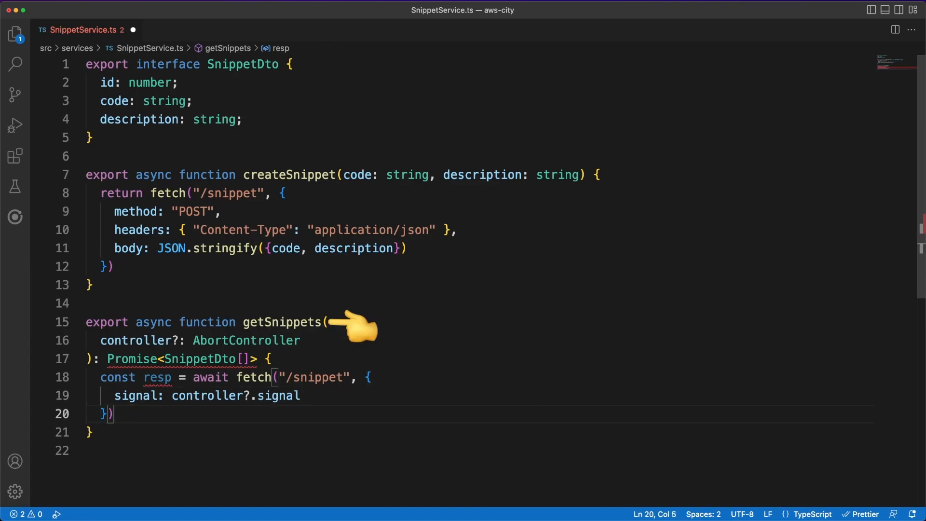
text(return (awain))
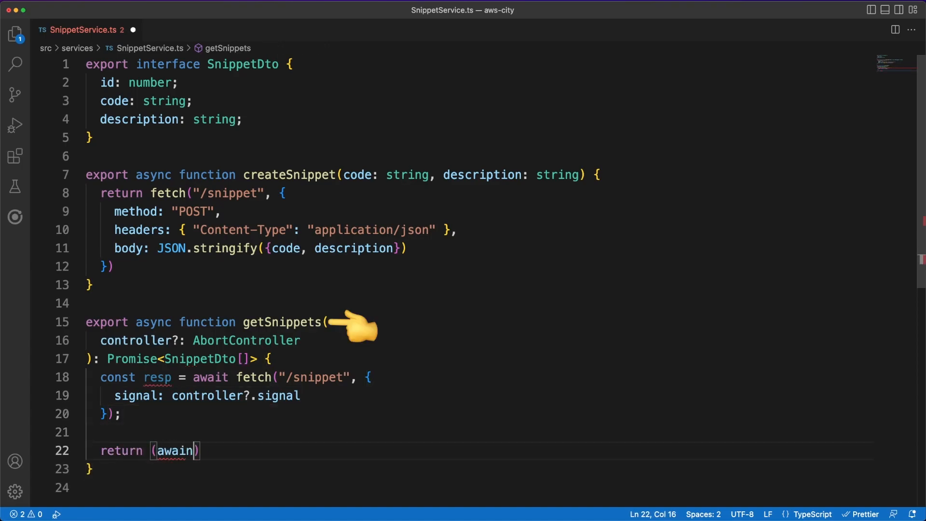
text(resp.json())
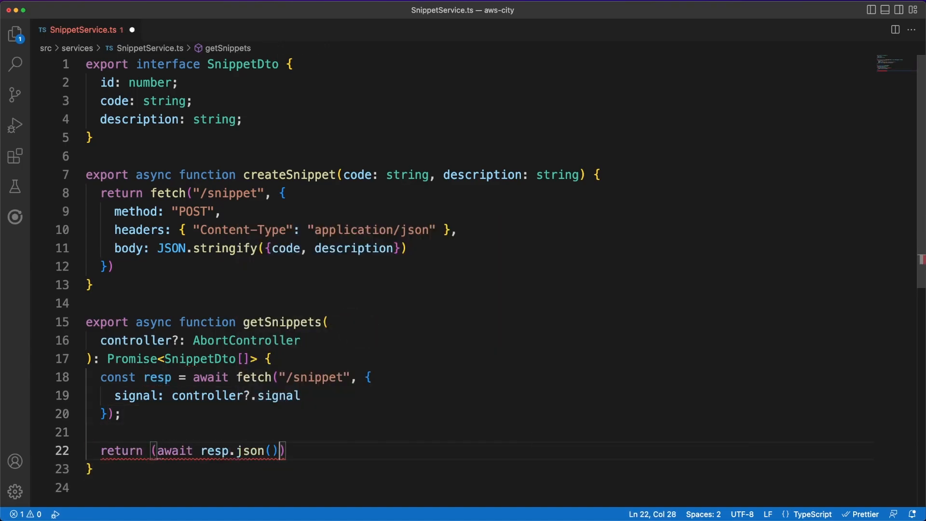
text(.data)
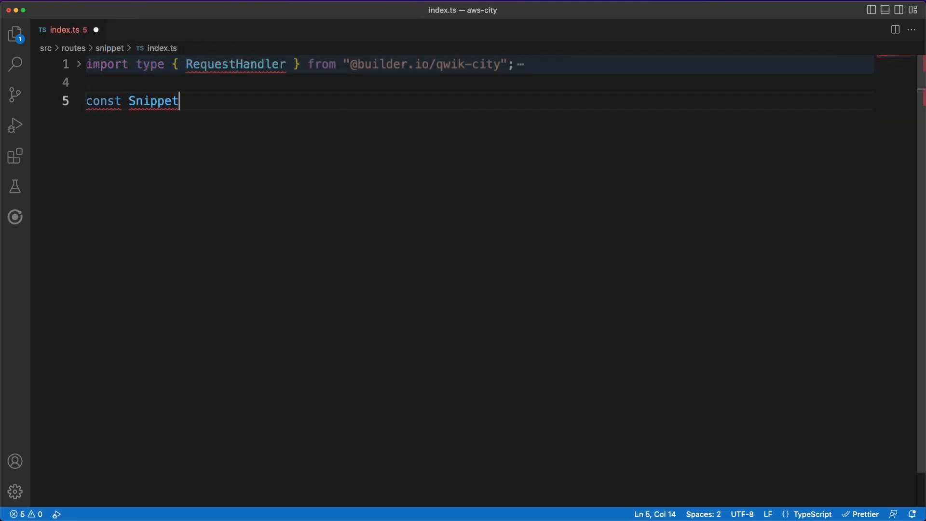
- Define the SnippetTable constant and make onGet select all rows from that table via supabase
text(Table = "")
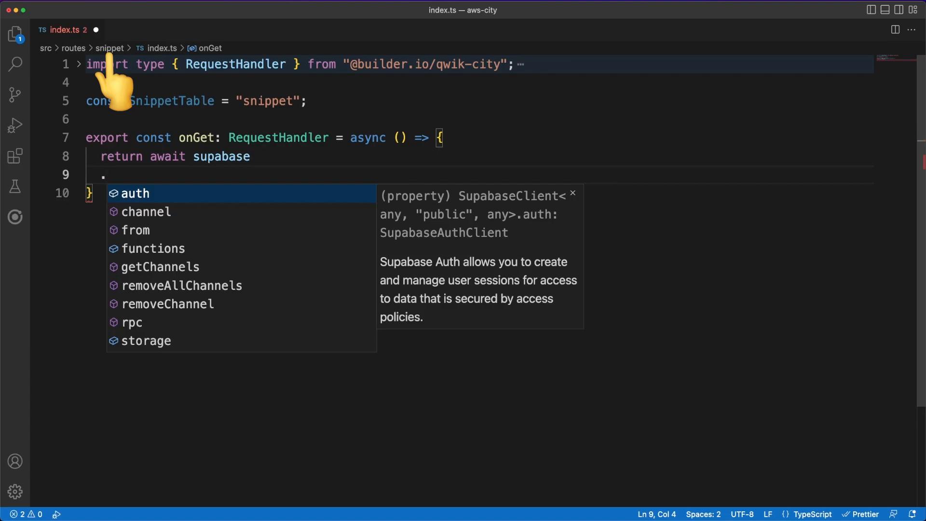
text(.from(SnippetTable)
text(.select();)
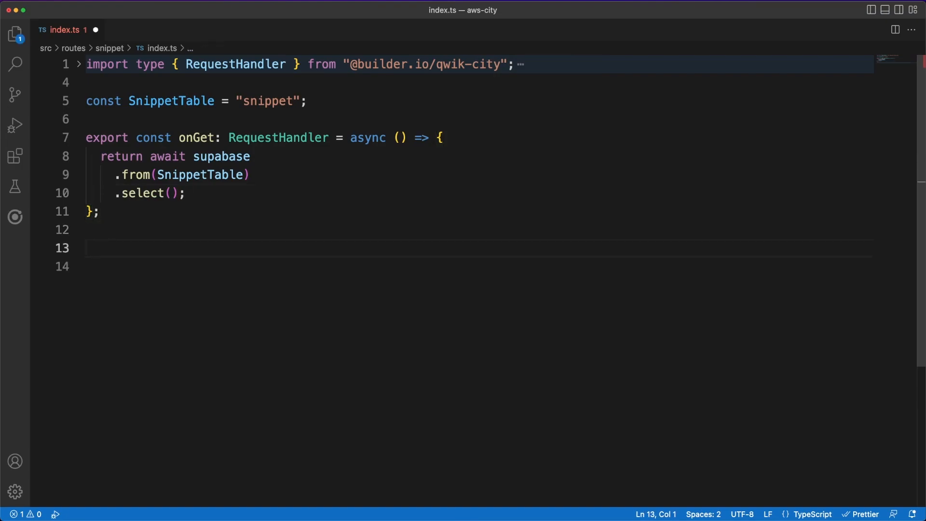
- Begin the exported onPost RequestHandler that awaits a supabase.from(...) call on the snippet table
text(export const onPos)
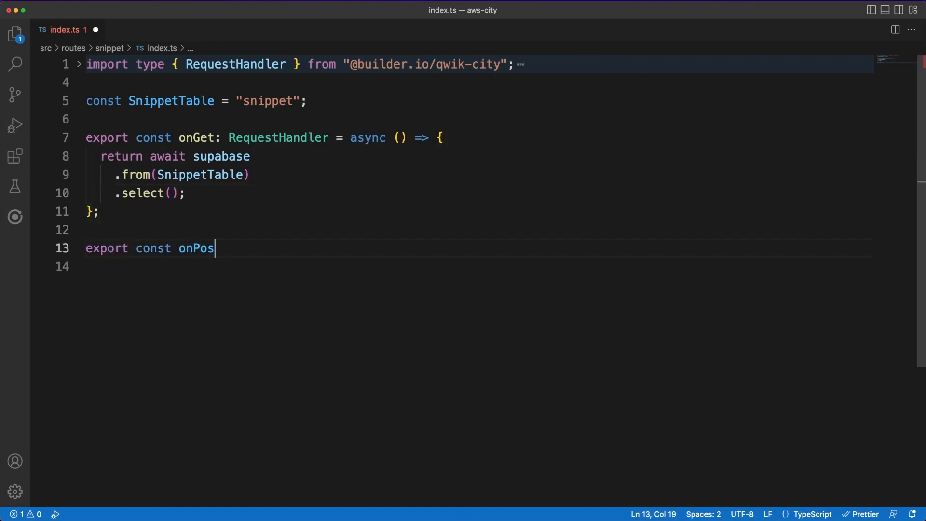
text(t: RequestHandler<SnippetDto> = async (ev) => {)
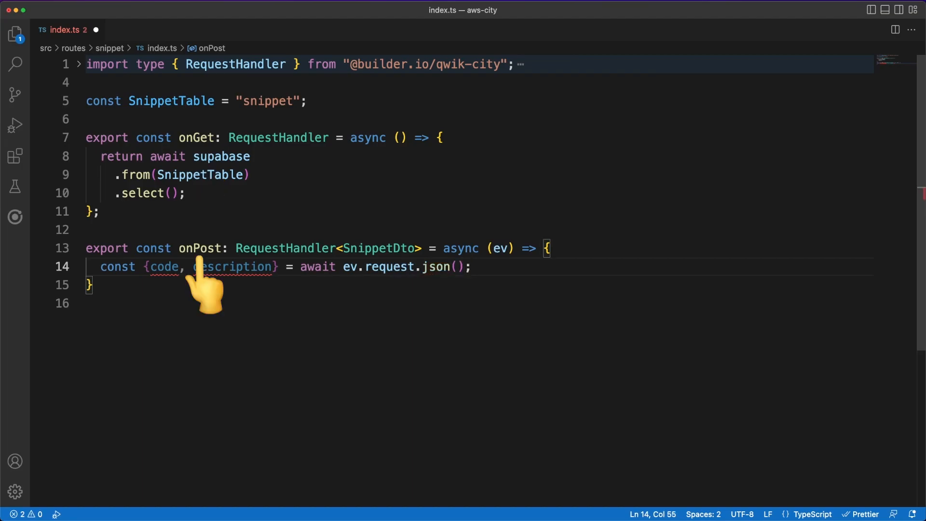
text(await supabase)
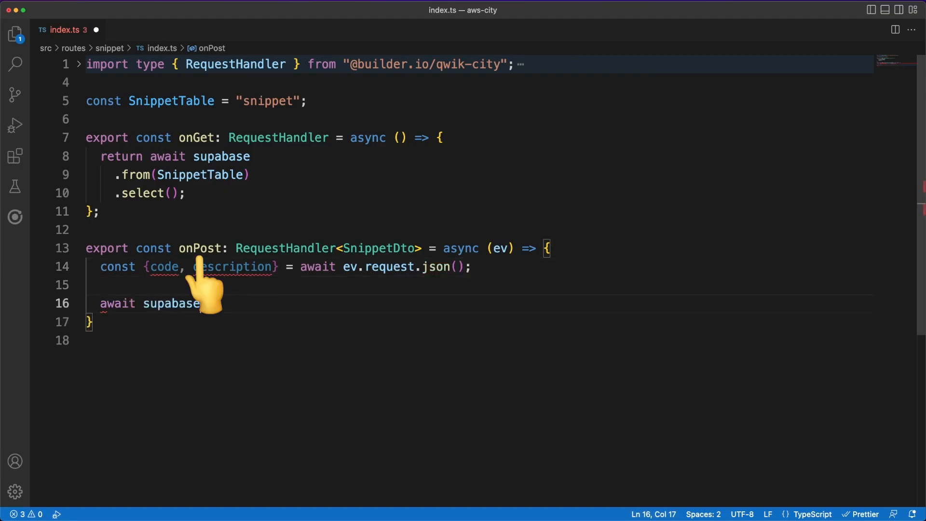
text(.)
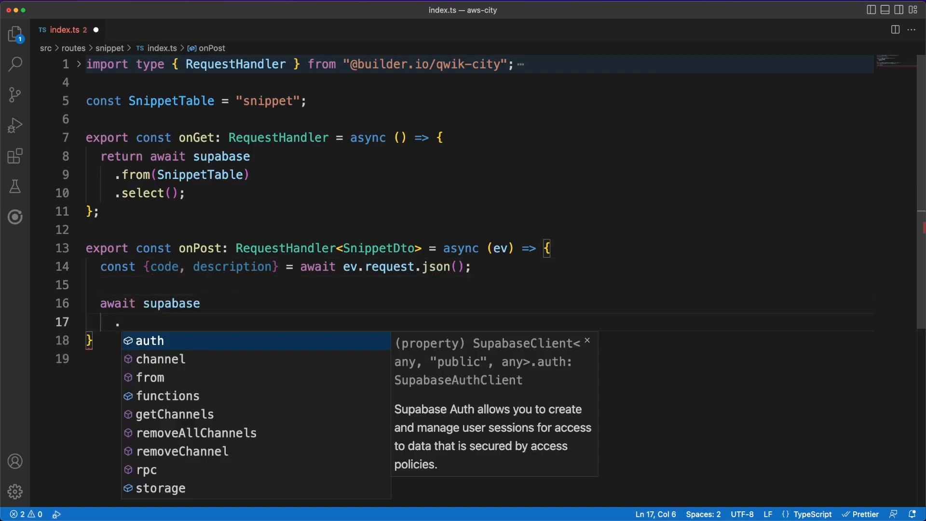
text(from()
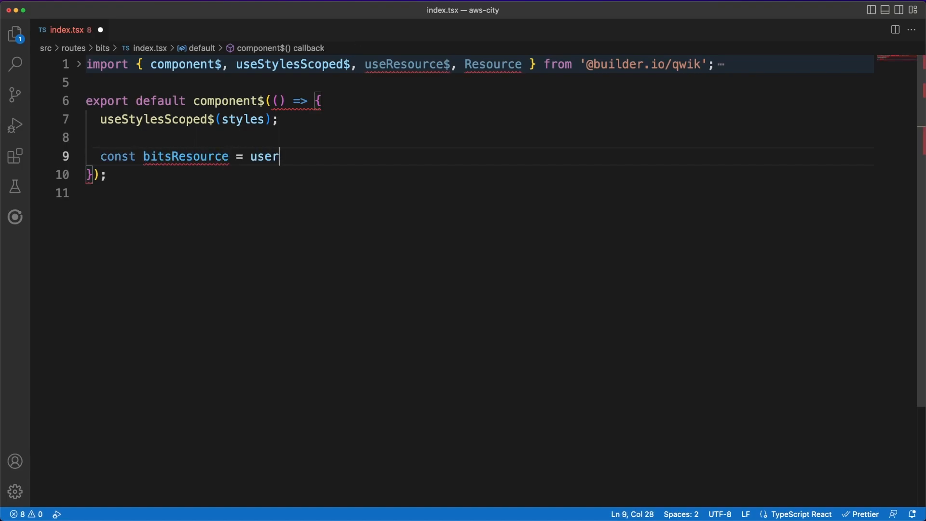
- Define bitsResource with useResource$<SnippetDto[]>, creating an AbortController and returning getSnippets(controller)
text(Resource)
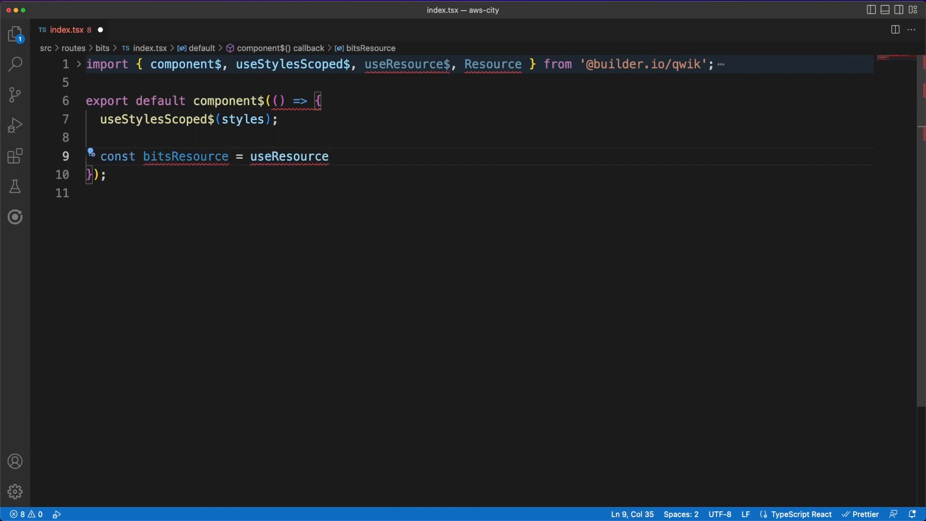
text($<SnippetDto[]>(({cleanup}) => {)
text(const controller = new)
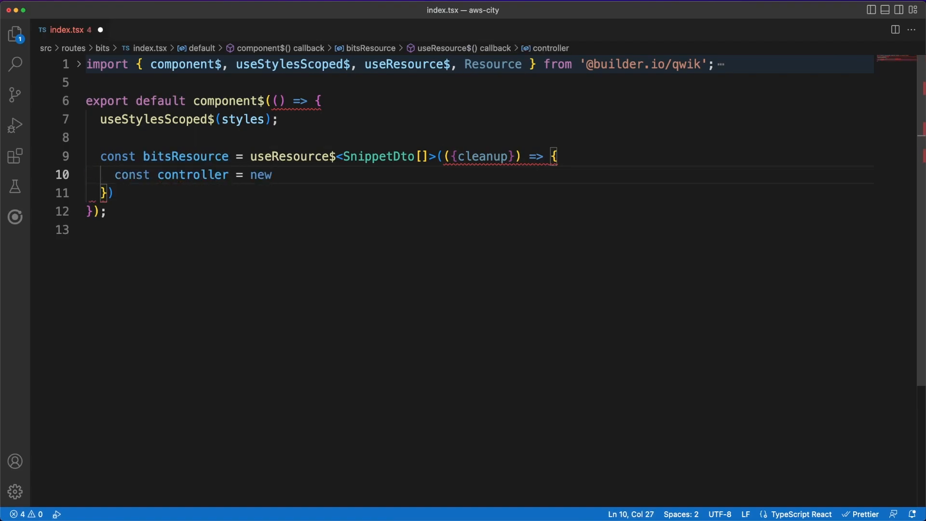
text(AbortController();)
text(return ge)
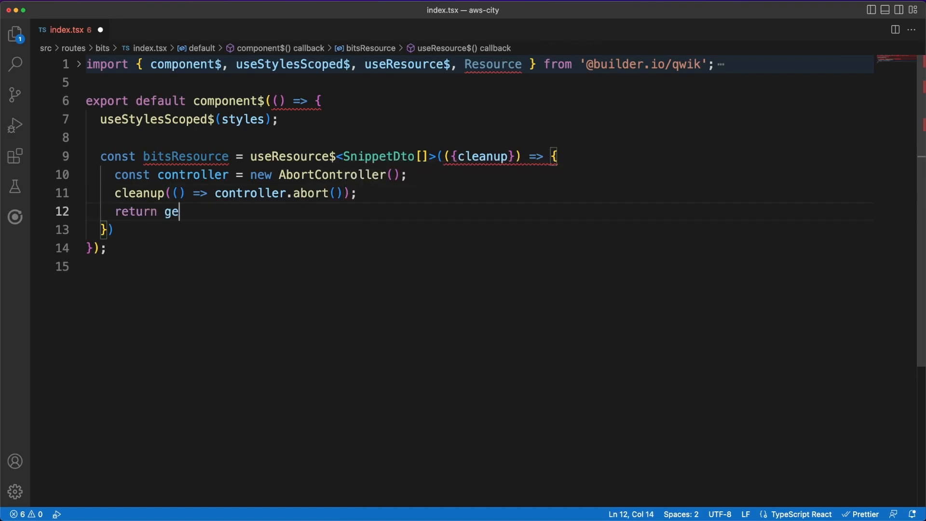
text(tSnippets(controller))
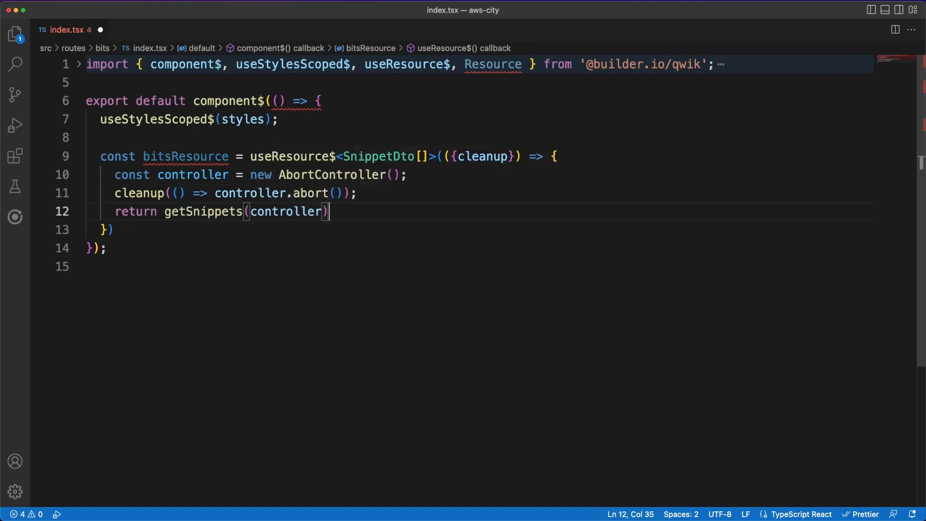
text(;)
text(value=)
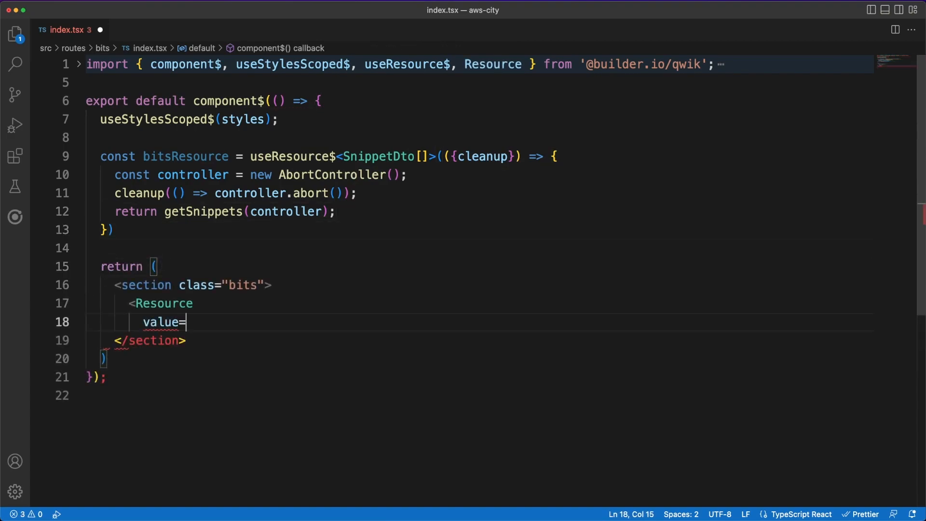
- Bind Resource to bitsResource with onPending showing Loading... and onRejected showing error.message
text({bitsResource})
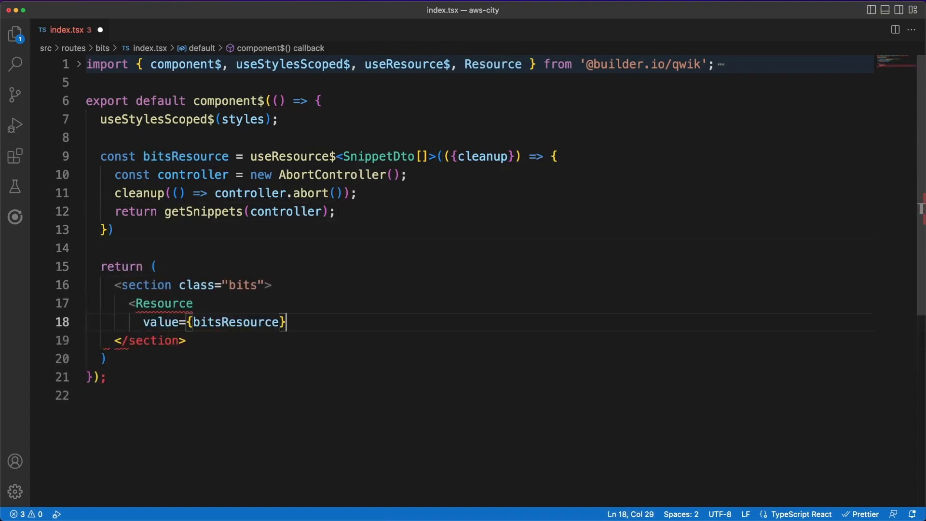
text(onPending={)
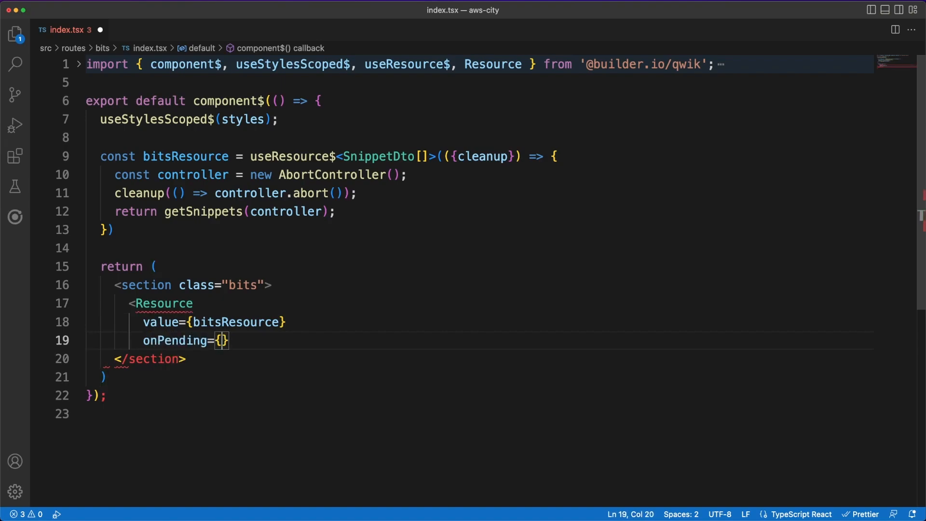
text(() => <>Loading.</>)
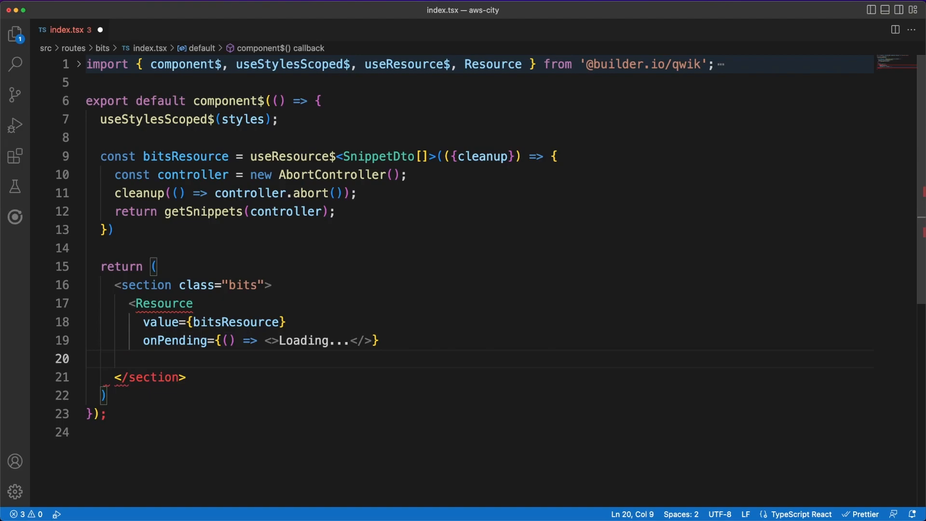
text(onRejected={})
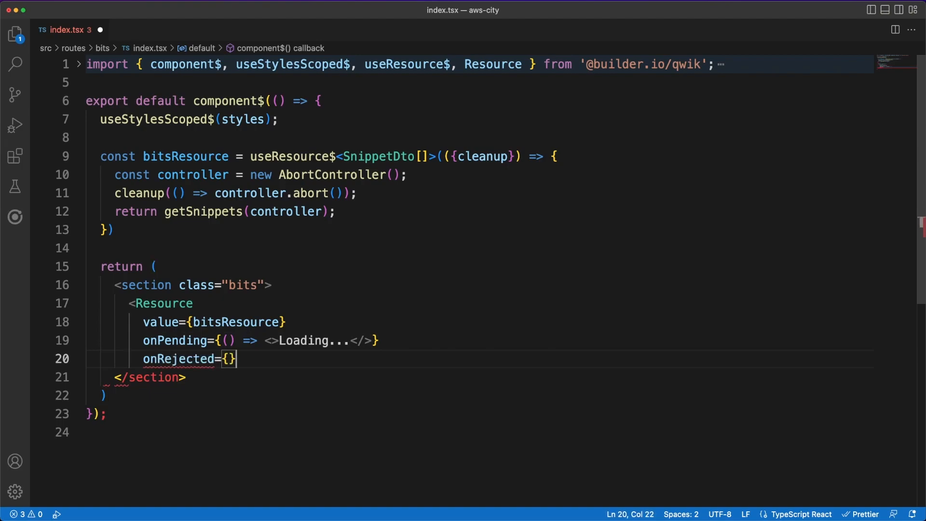
text((error) => <></>)
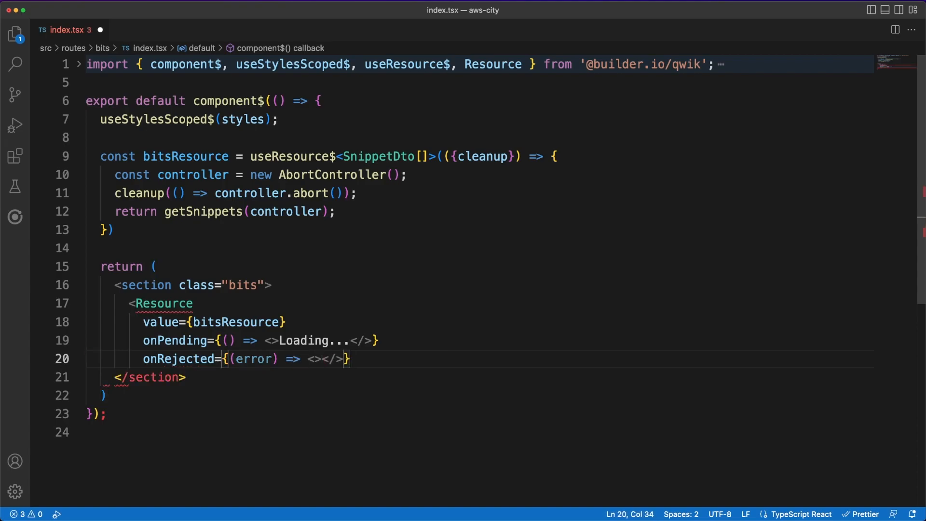
text({error.message)
text(onR)
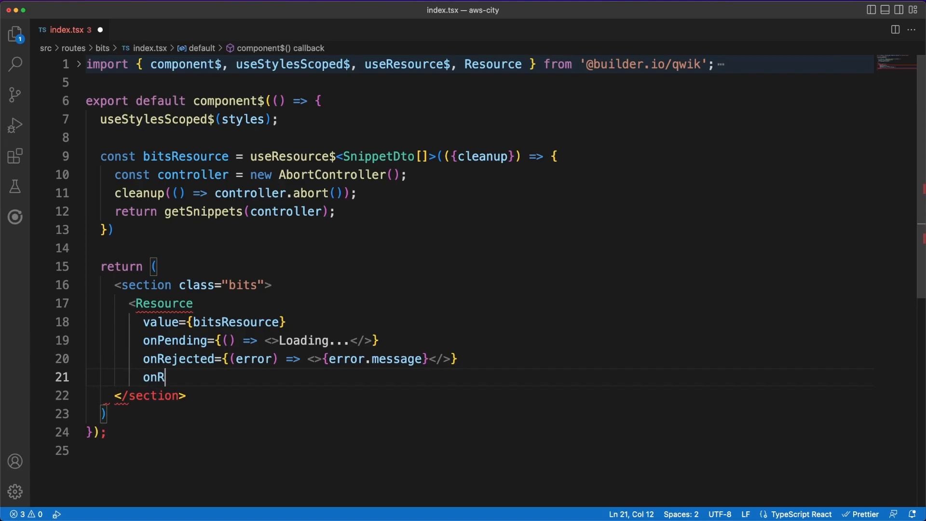
- Add onResolved mapping each bit to a Snippet element with its id, code and description
text(esolved={bits =)
text({bits.map()
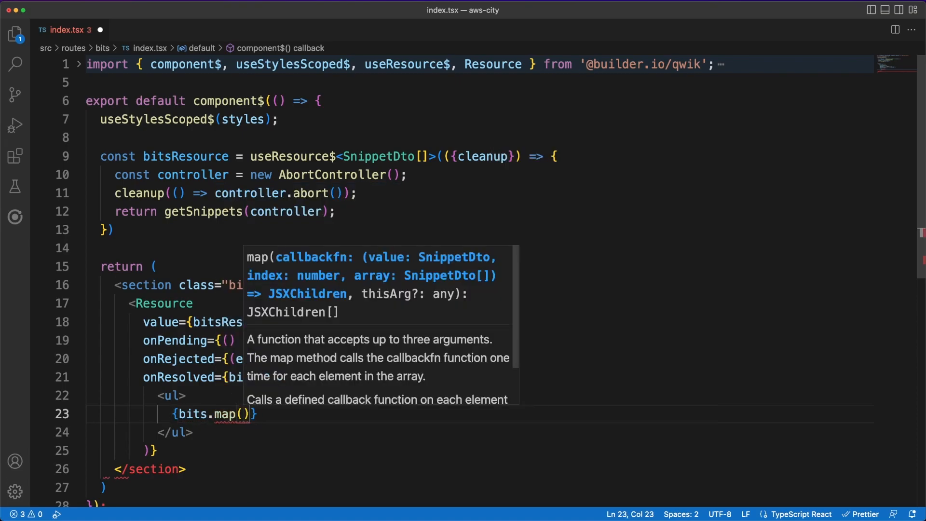
text(bit => <li>)
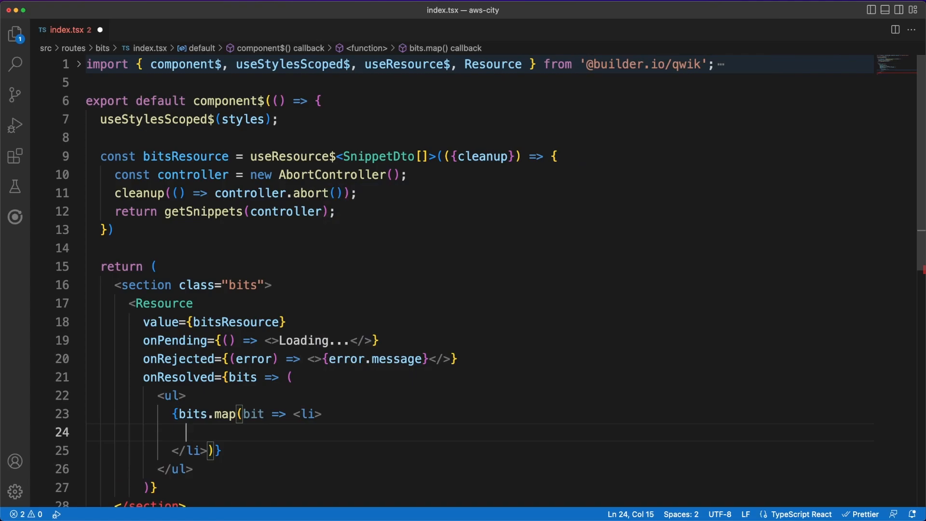
text(<Snippet id=)
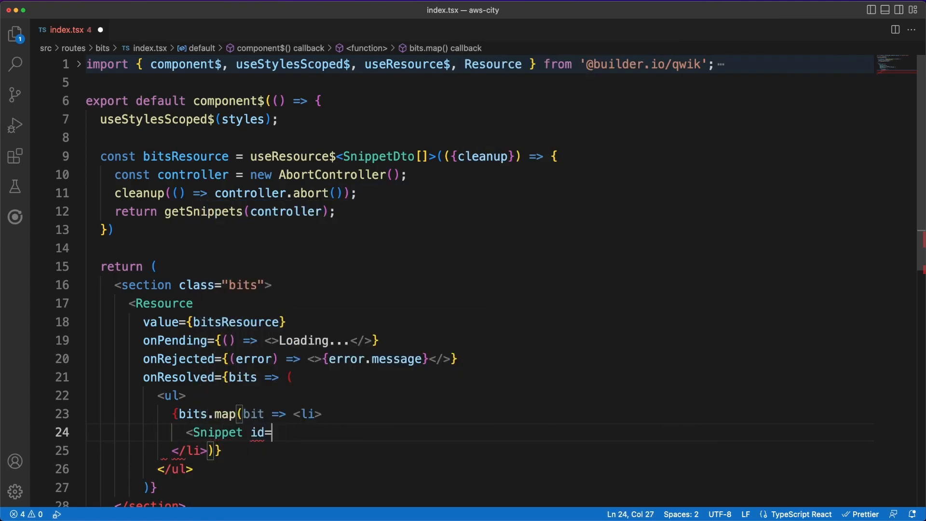
text({bit.id} code={)
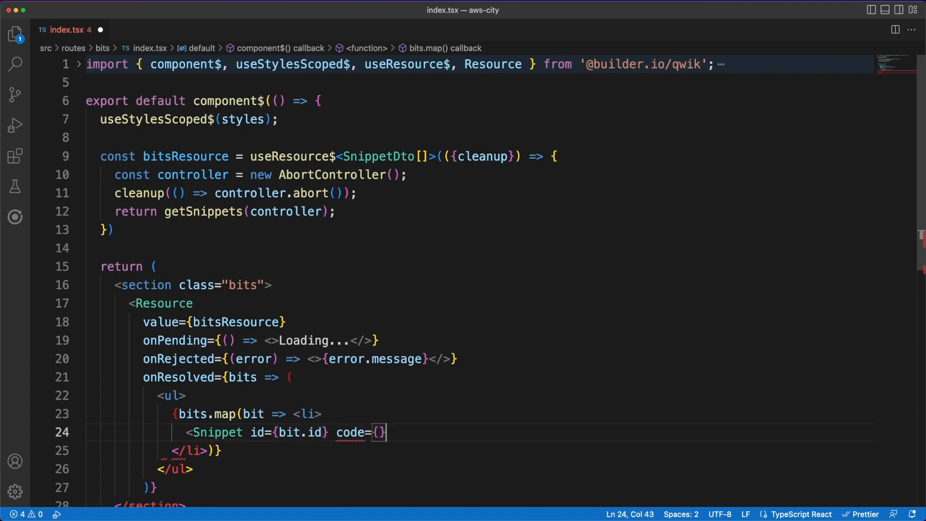
text(bit.code} descri)
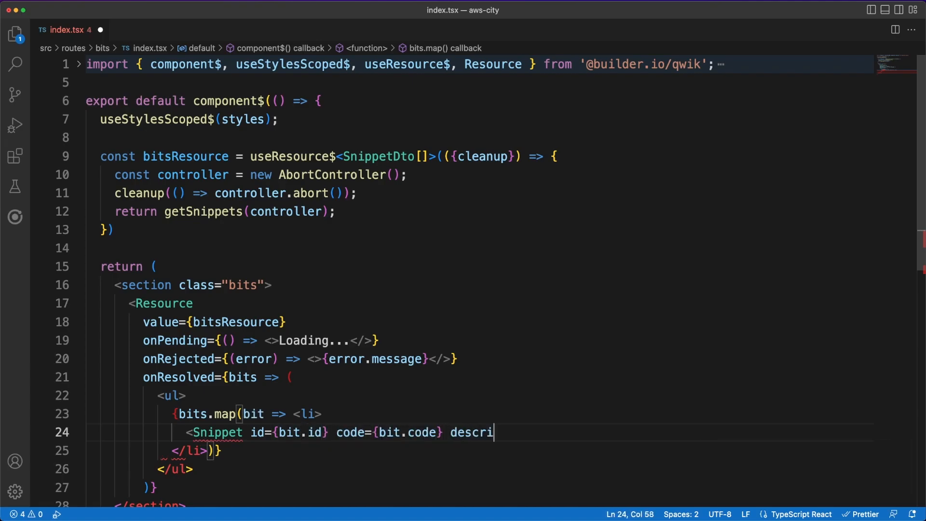
text(ption={bit.des)
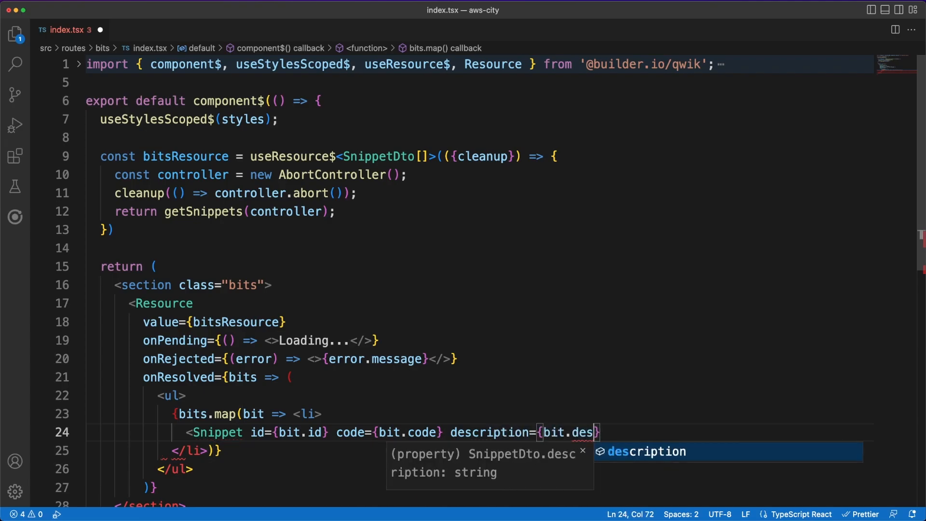
key(Tab)
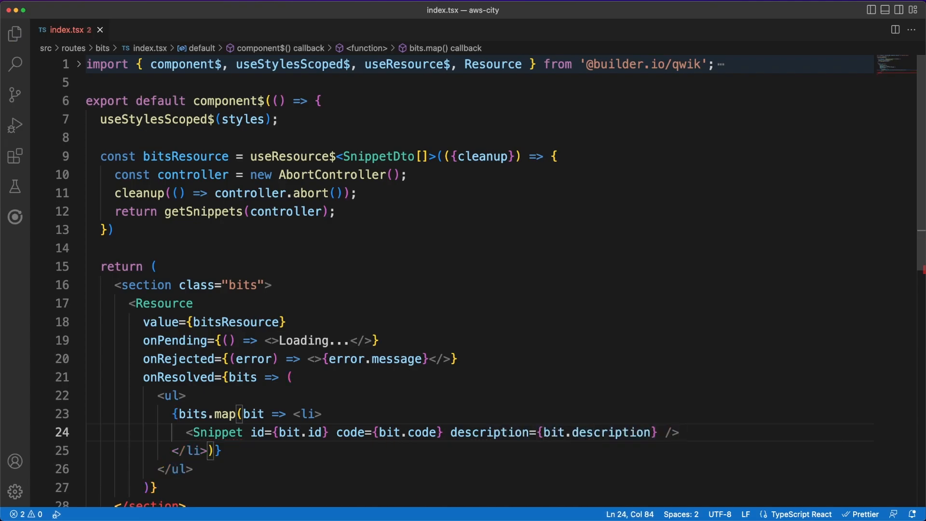